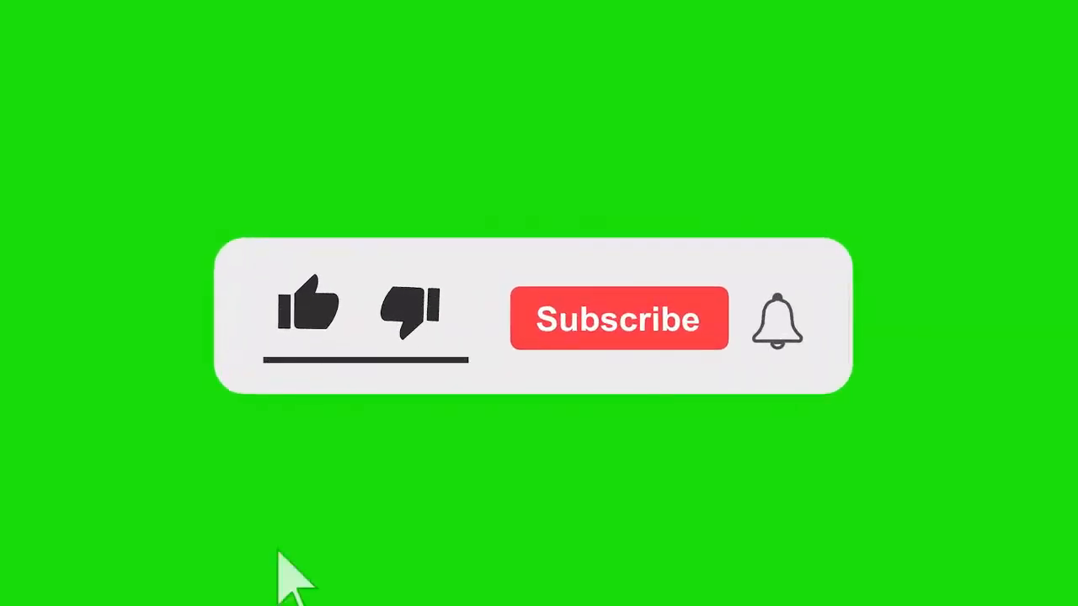
Maximize the Chrome window and launch Facebook from the New Tab shortcuts
{"action": "left_click", "coordinate": [307, 303]}
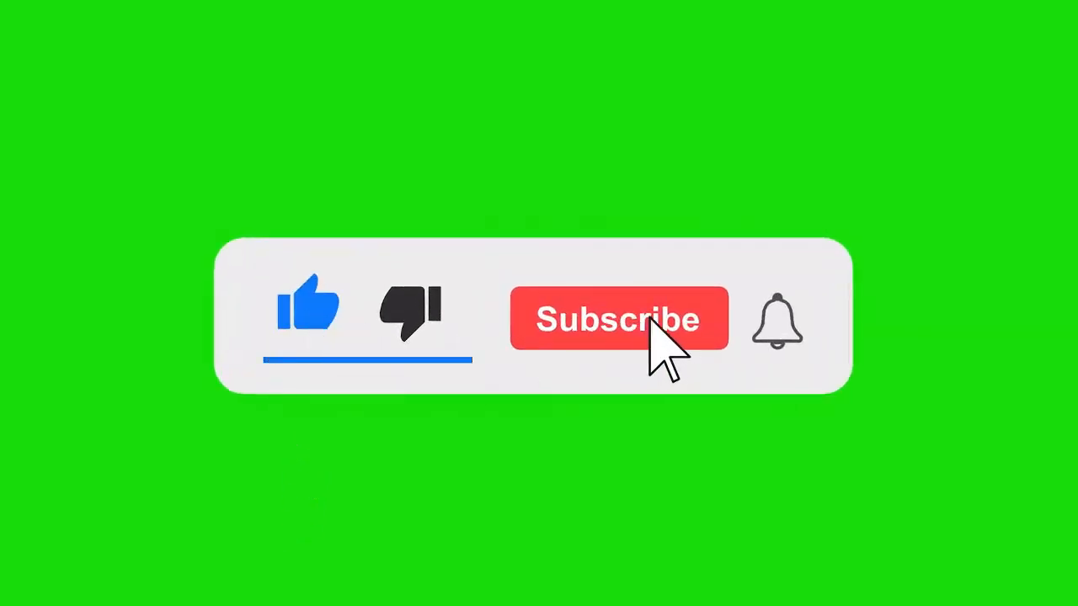
{"action": "left_click", "coordinate": [619, 319]}
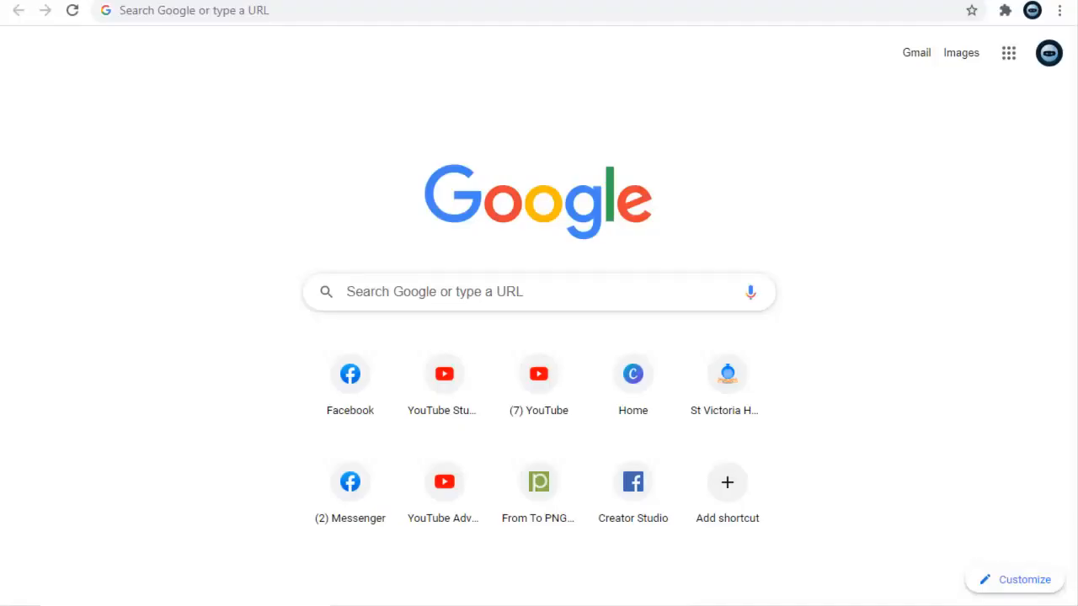
{"action": "mouse_move", "coordinate": [1032, 10]}
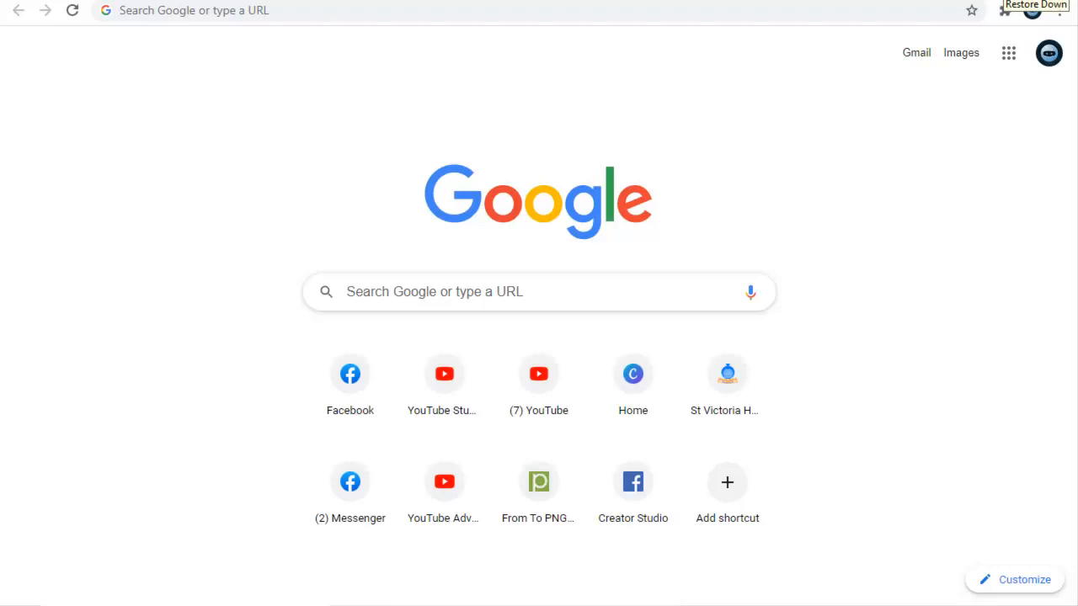
{"action": "mouse_move", "coordinate": [539, 303]}
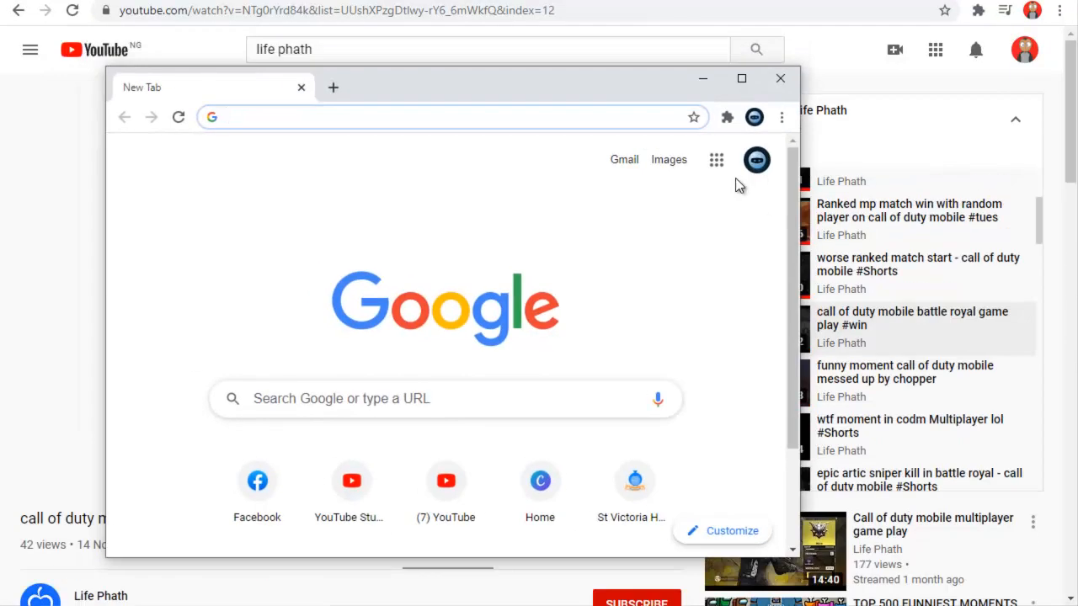
{"action": "left_click", "coordinate": [741, 79]}
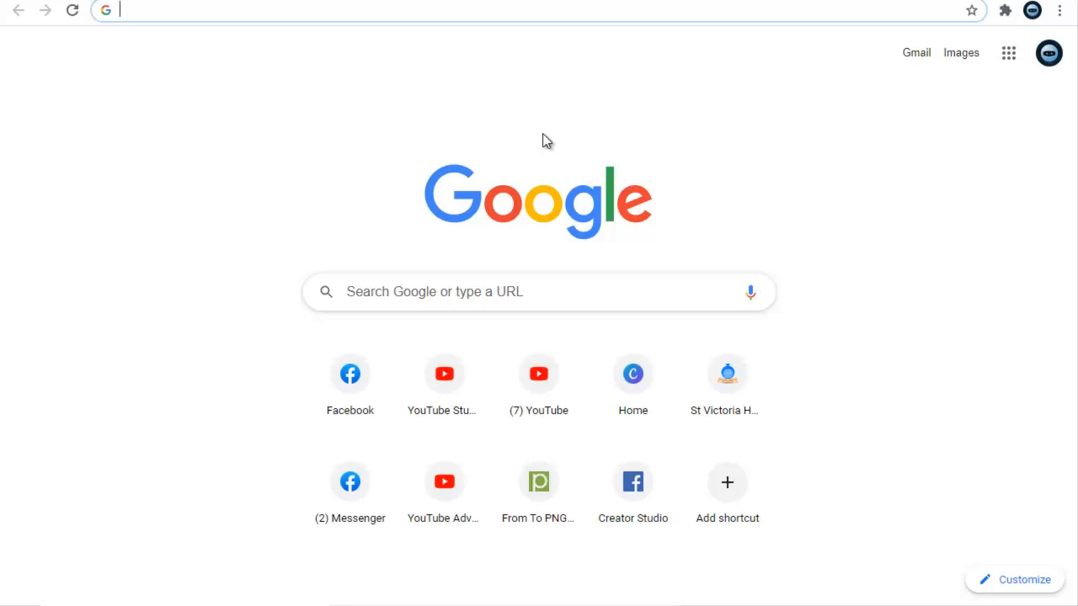
{"action": "left_click", "coordinate": [351, 374]}
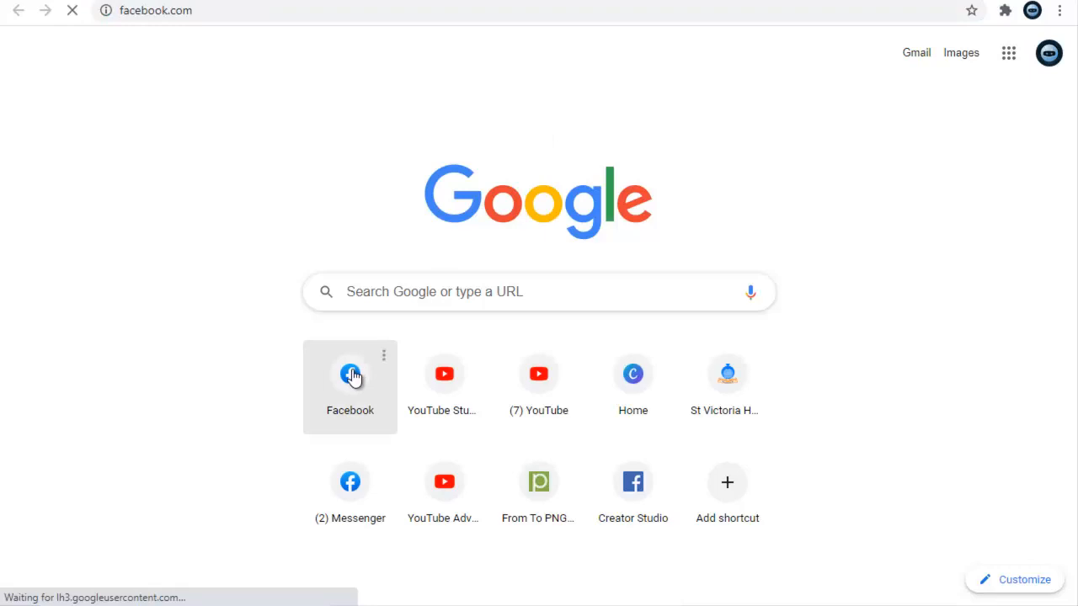
Let the Facebook profile load and scroll down to its Posts section with the Filters button
{"action": "left_click", "coordinate": [350, 374]}
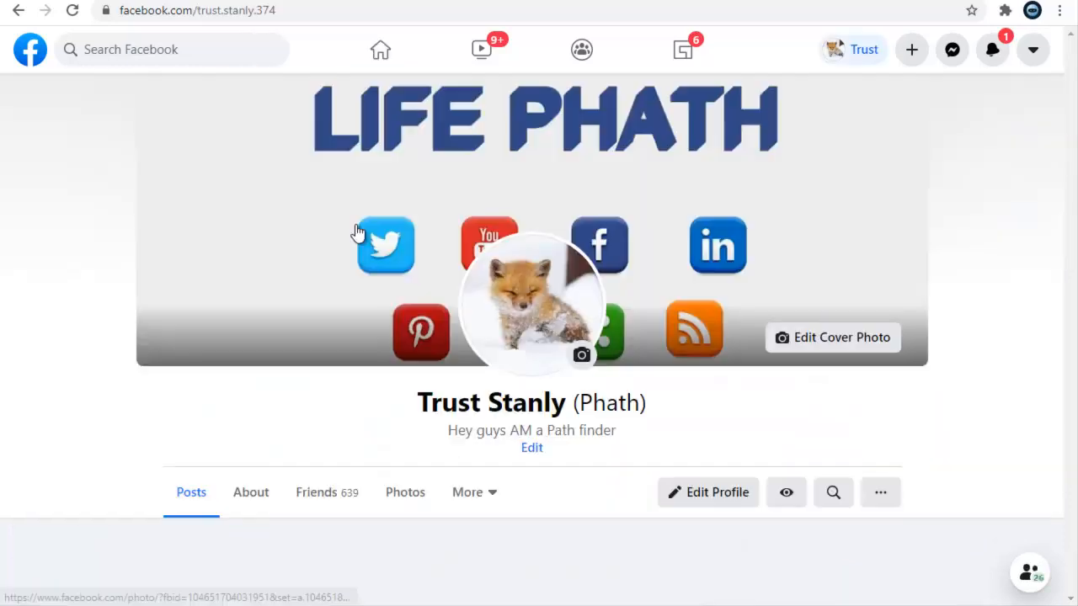
{"action": "scroll", "scroll_direction": "down", "scroll_amount": 3}
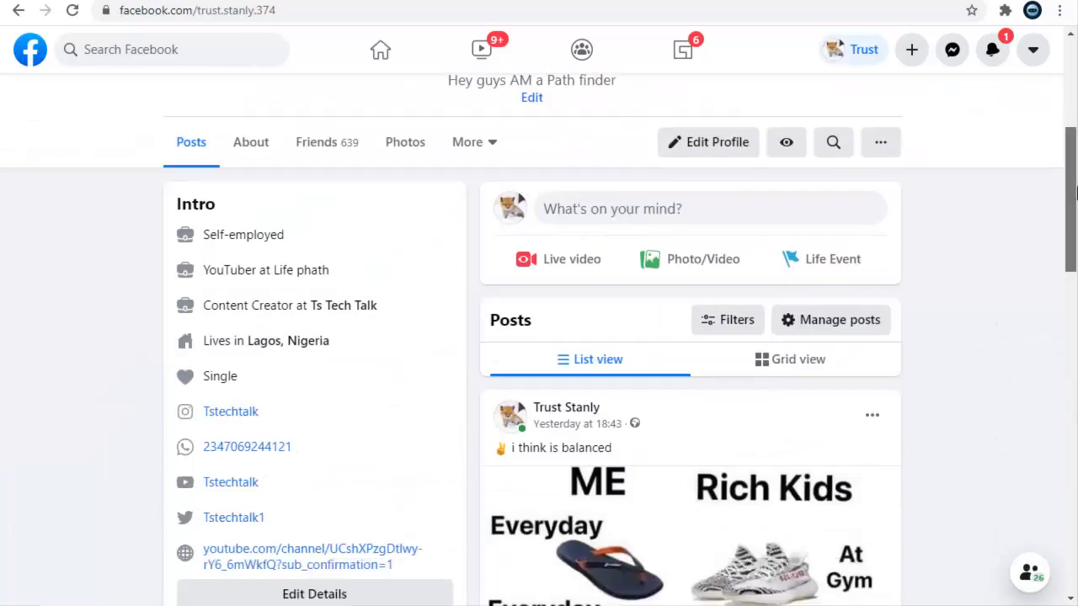
{"action": "scroll", "scroll_direction": "down", "scroll_amount": 3}
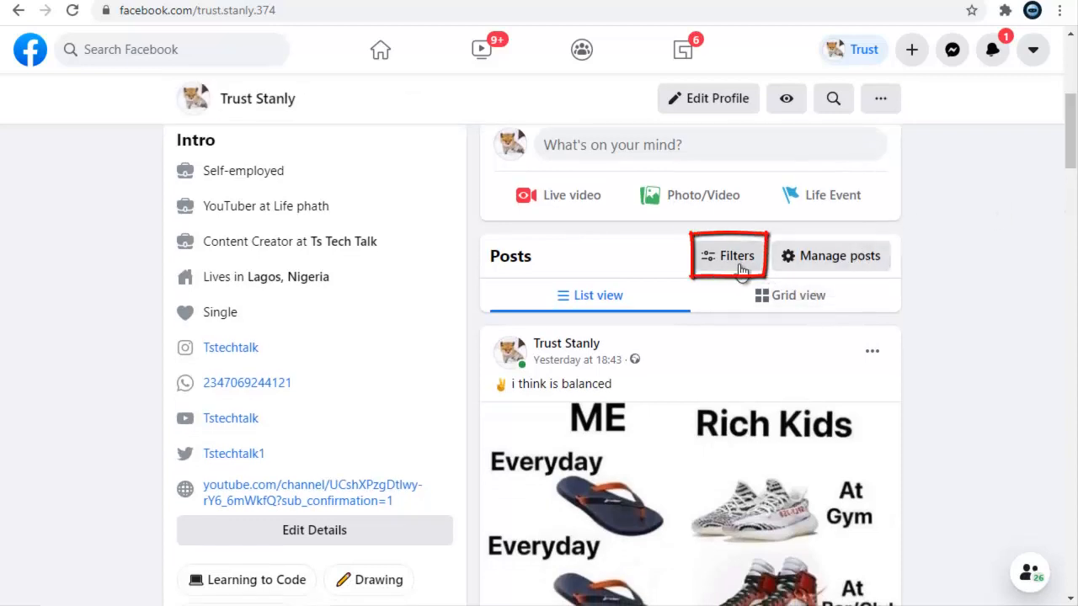
{"action": "mouse_move", "coordinate": [731, 261]}
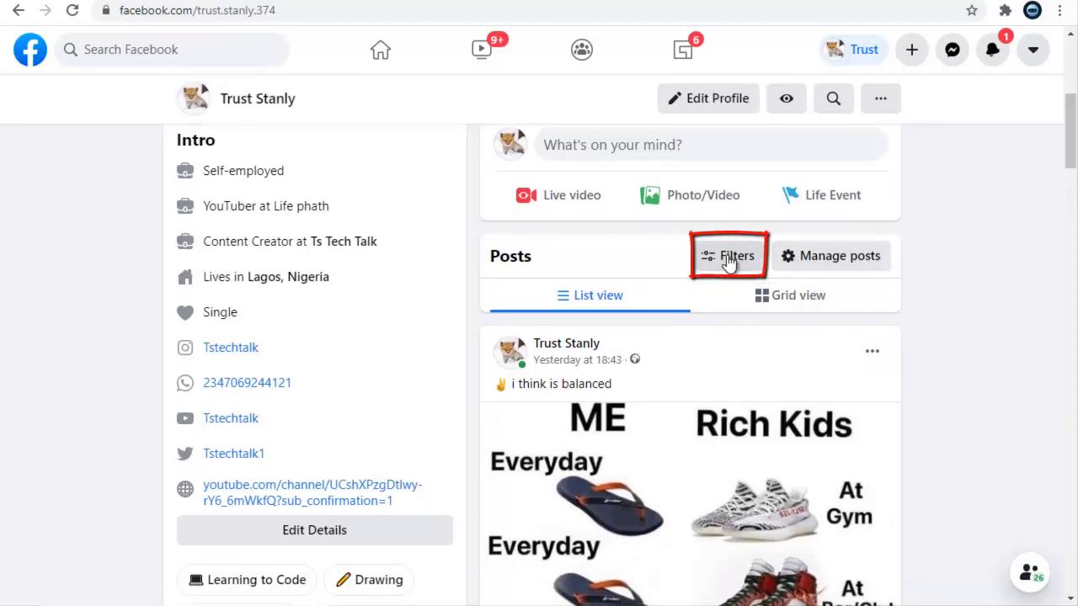
In Post filters, choose 2015 as the Go to year
{"action": "left_click", "coordinate": [735, 256]}
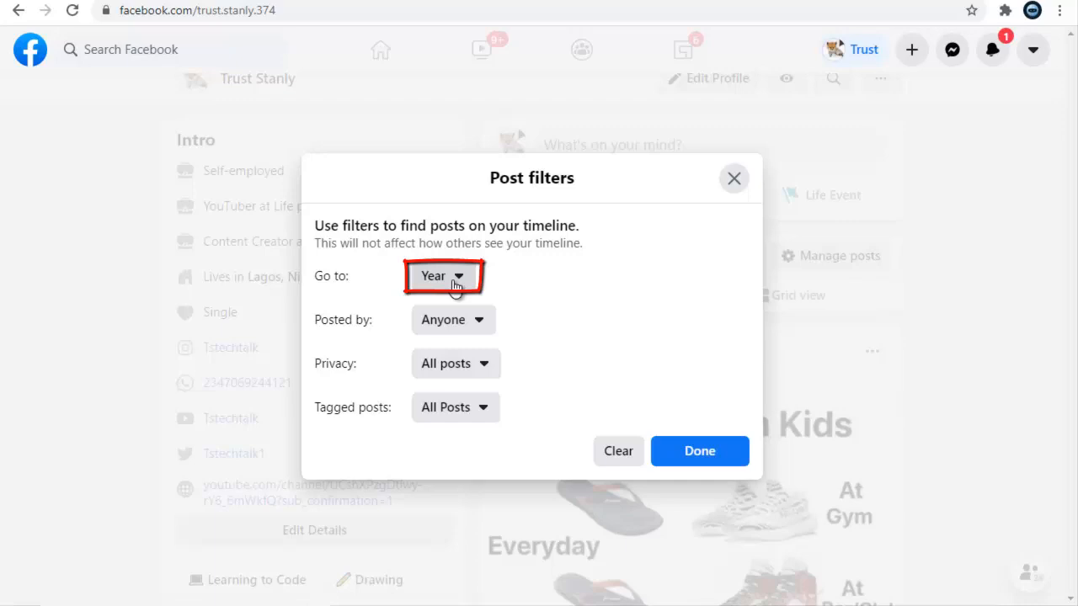
{"action": "left_click", "coordinate": [441, 276]}
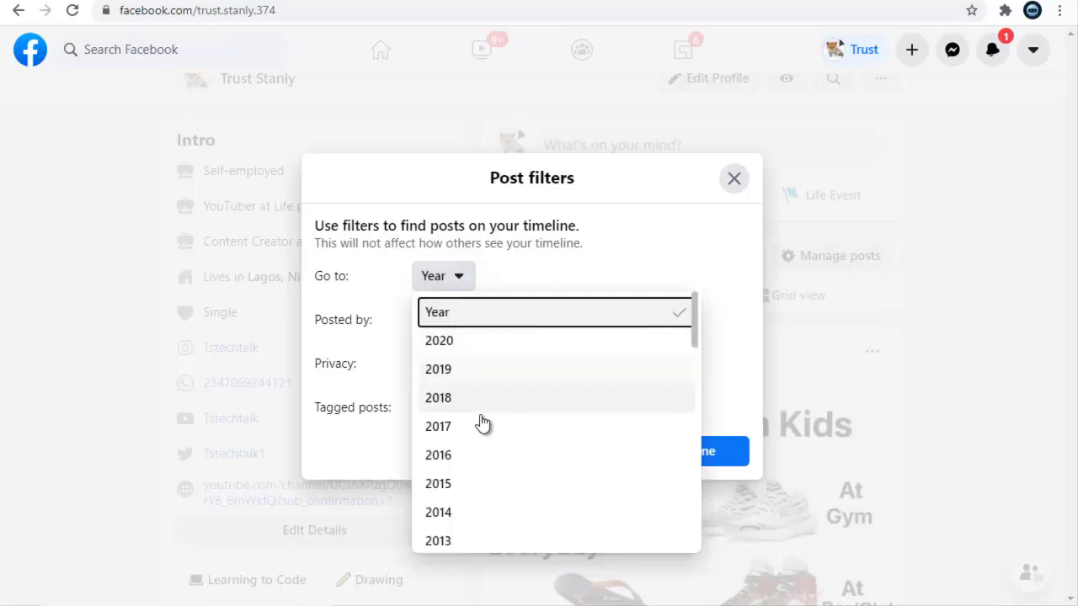
{"action": "mouse_move", "coordinate": [468, 431]}
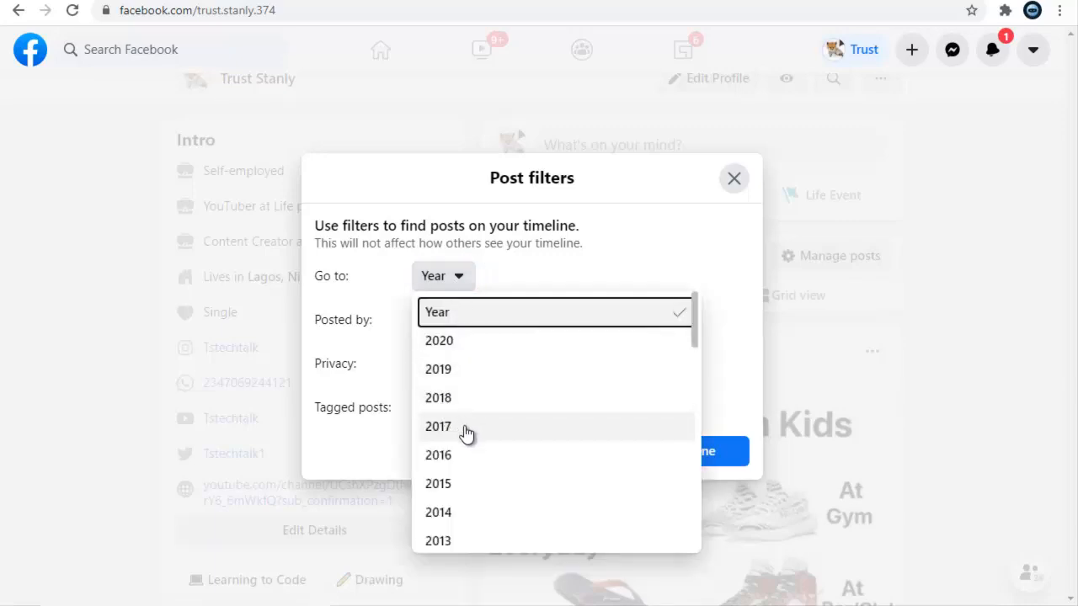
{"action": "mouse_move", "coordinate": [468, 484]}
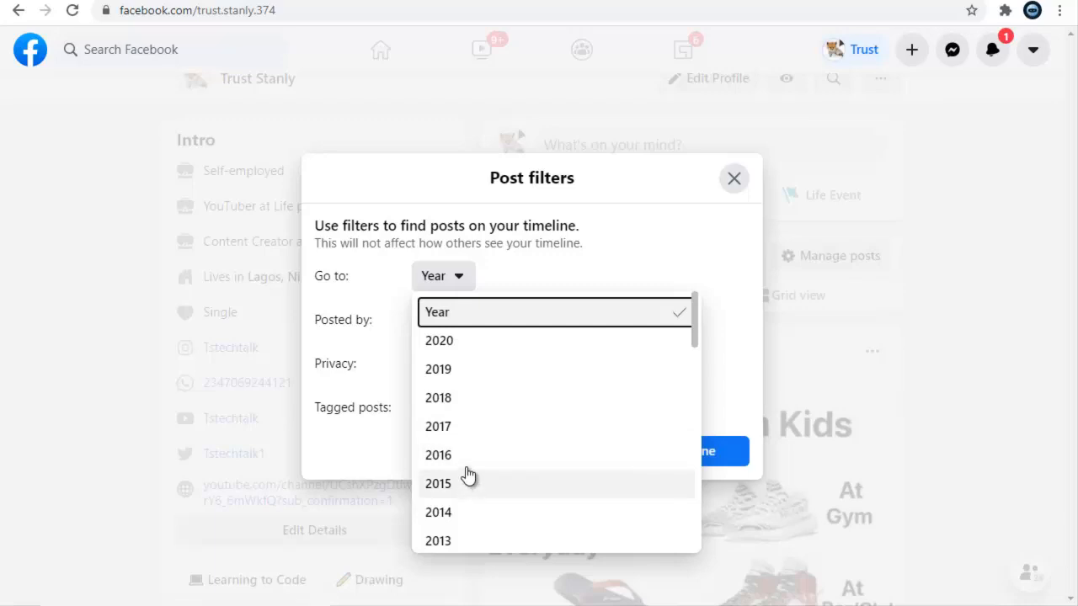
{"action": "left_click", "coordinate": [438, 483]}
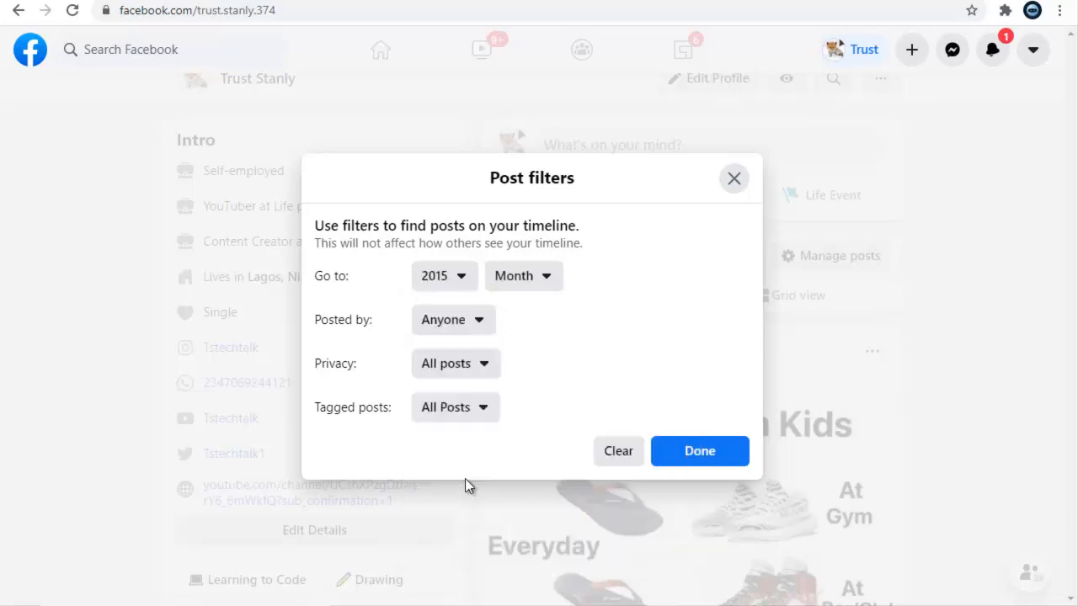
{"action": "mouse_move", "coordinate": [701, 451]}
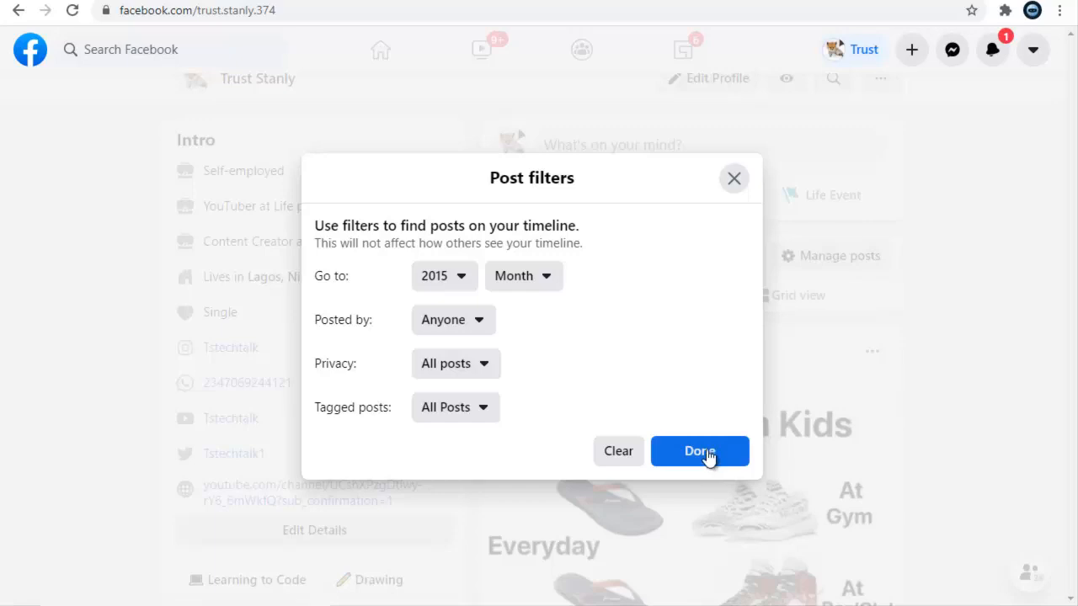
{"action": "left_click", "coordinate": [522, 276]}
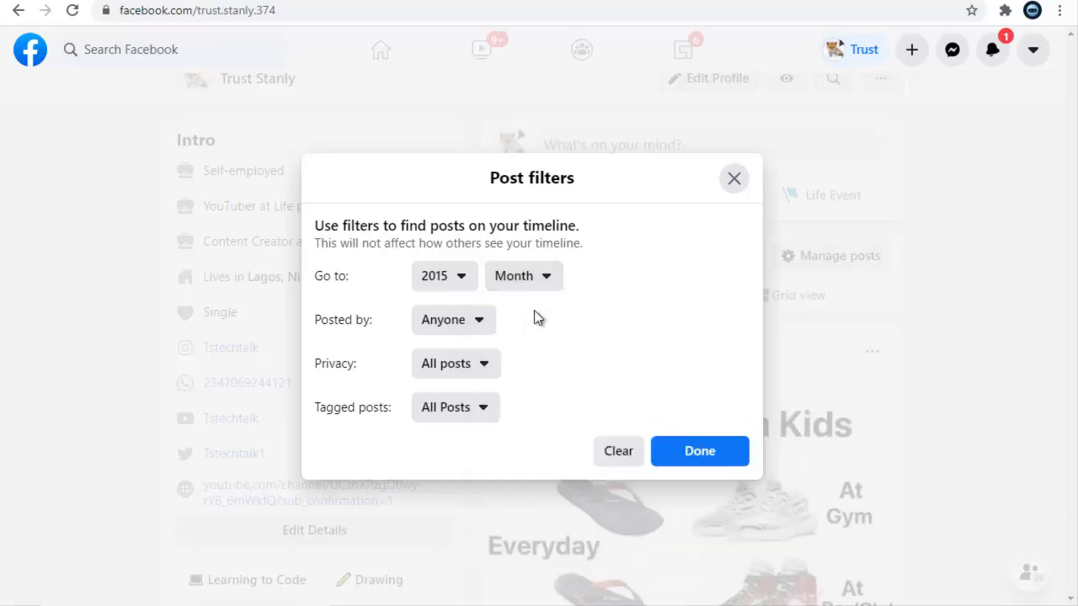
{"action": "mouse_move", "coordinate": [699, 451]}
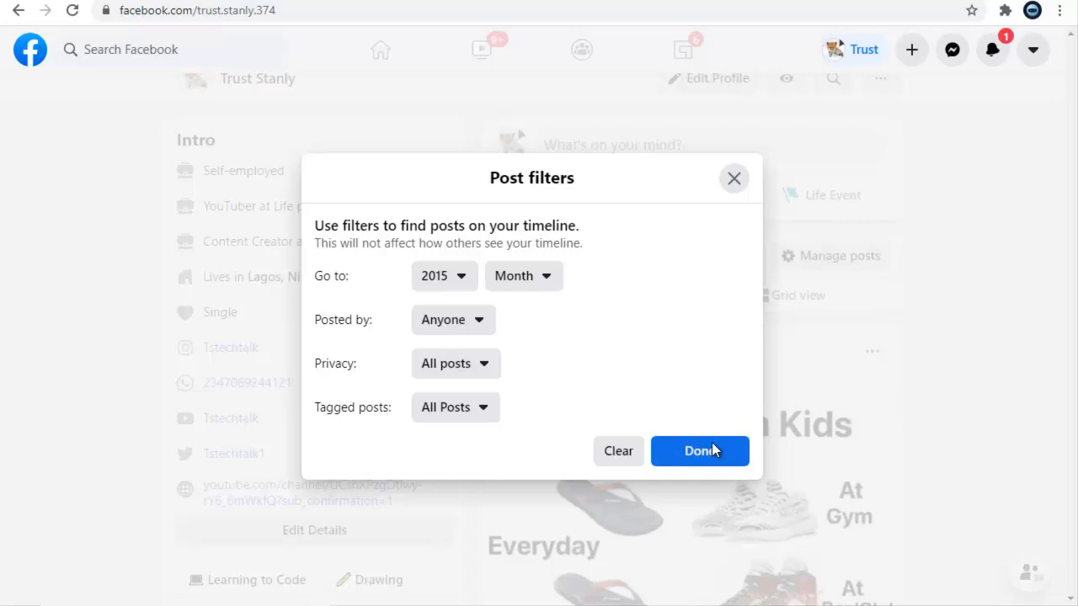
{"action": "left_click", "coordinate": [699, 451]}
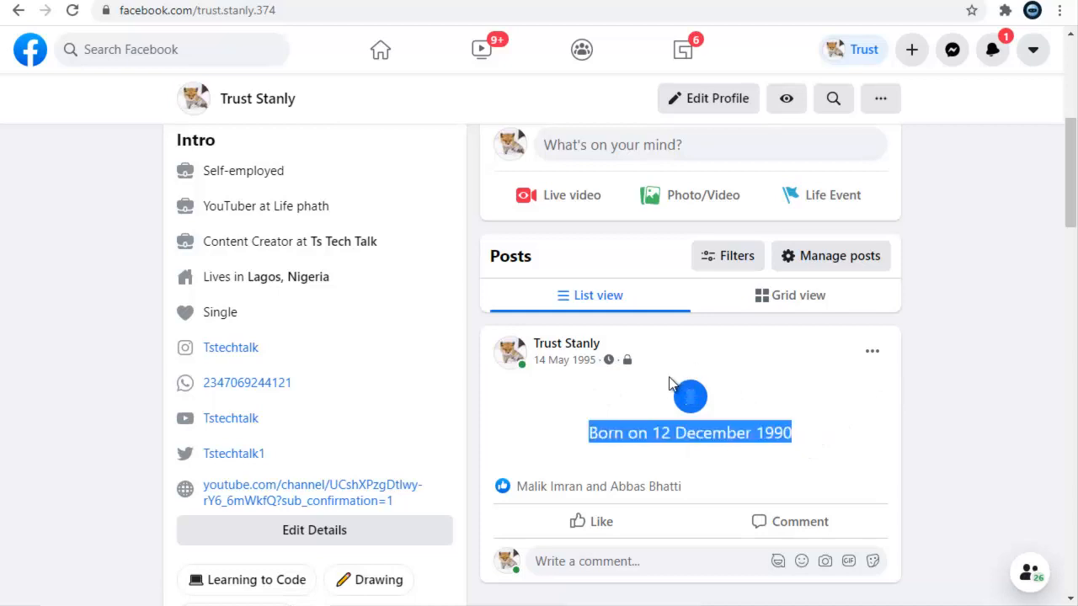
{"action": "mouse_move", "coordinate": [731, 400]}
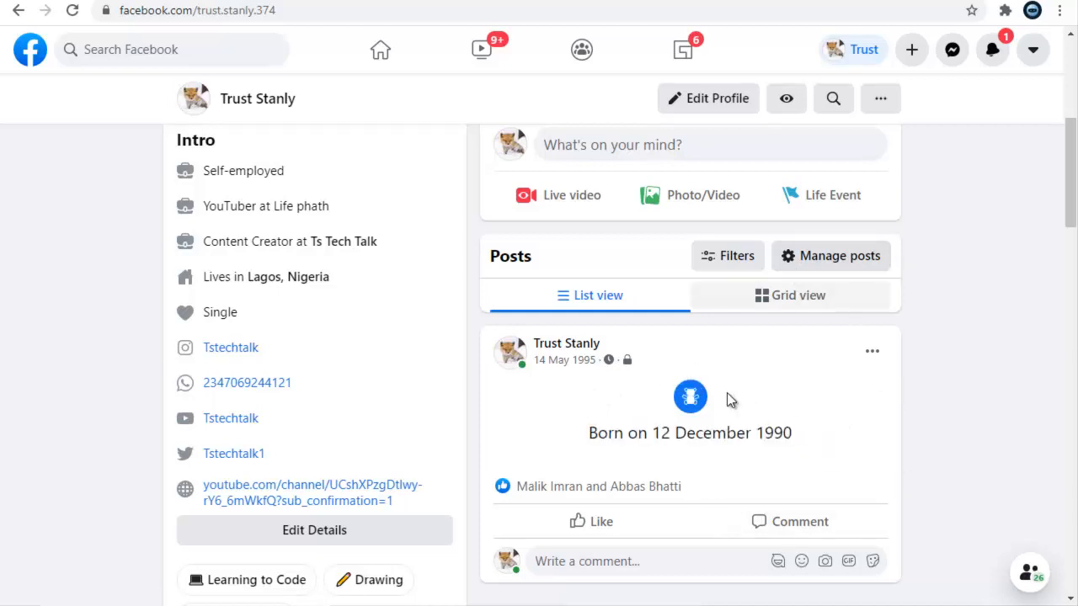
{"action": "mouse_move", "coordinate": [1030, 264]}
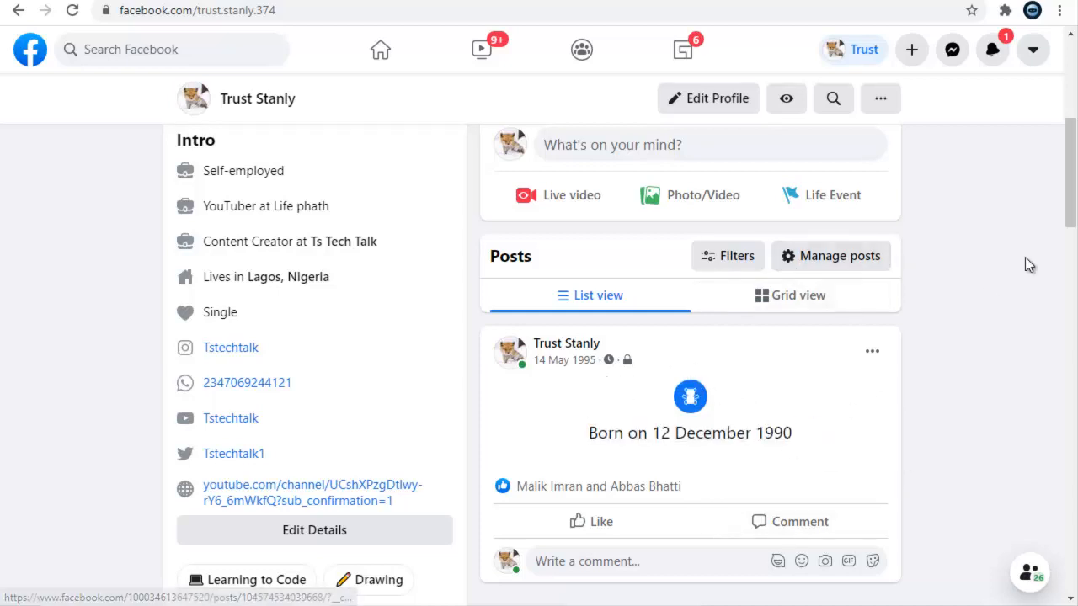
{"action": "scroll", "scroll_direction": "down", "scroll_amount": 3}
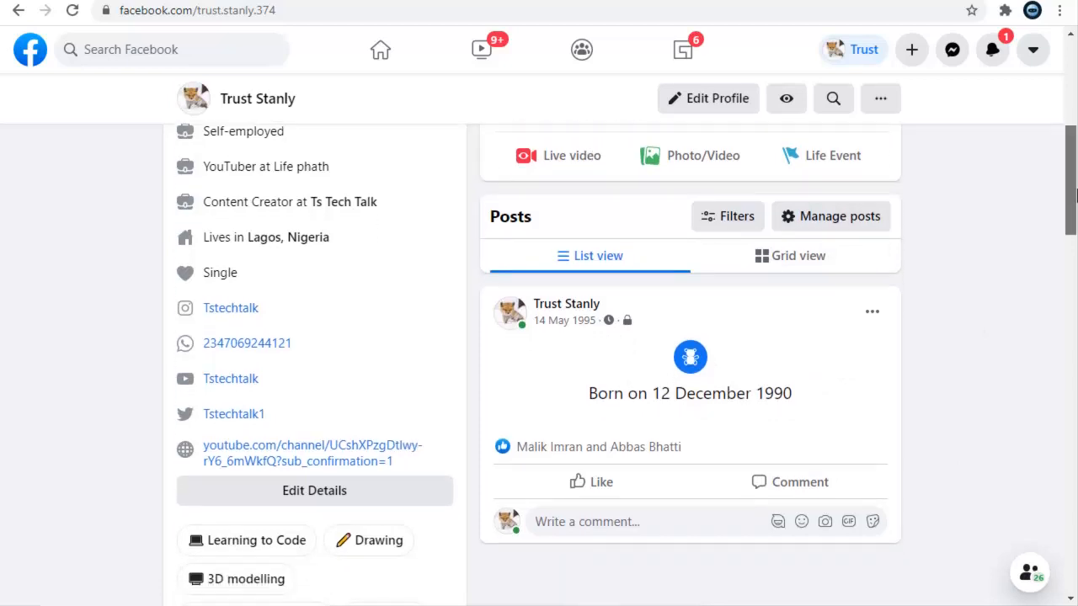
{"action": "scroll", "scroll_direction": "up", "scroll_amount": 3}
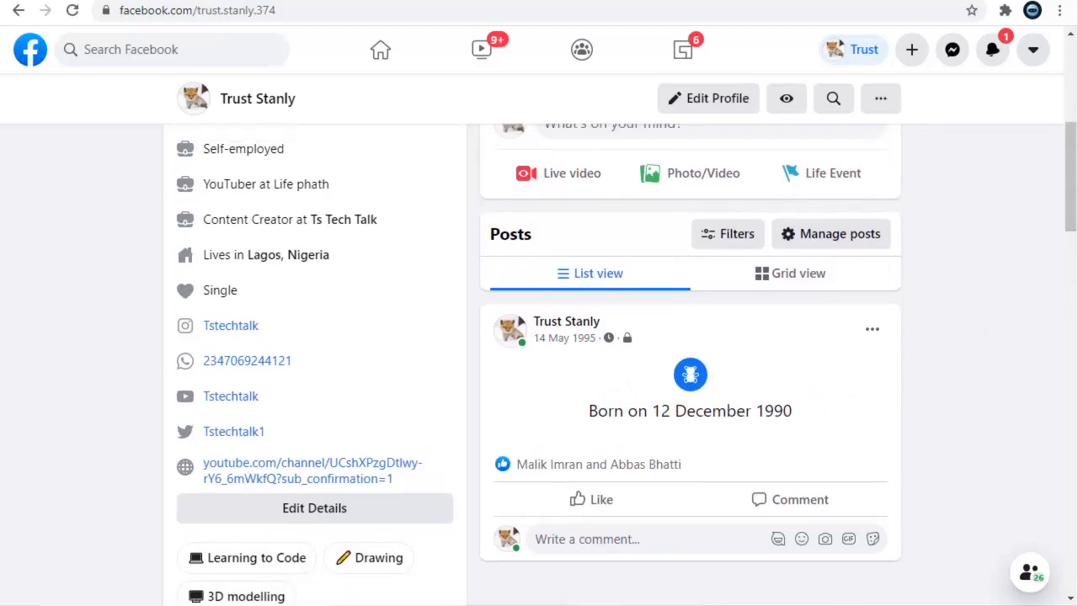
{"action": "mouse_move", "coordinate": [559, 344]}
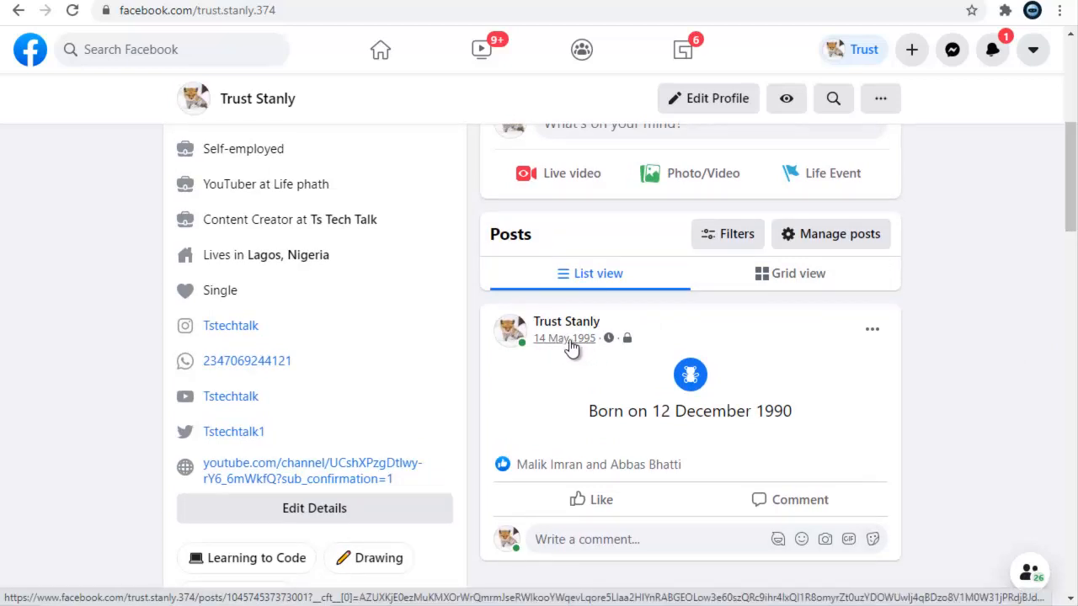
{"action": "mouse_move", "coordinate": [598, 344]}
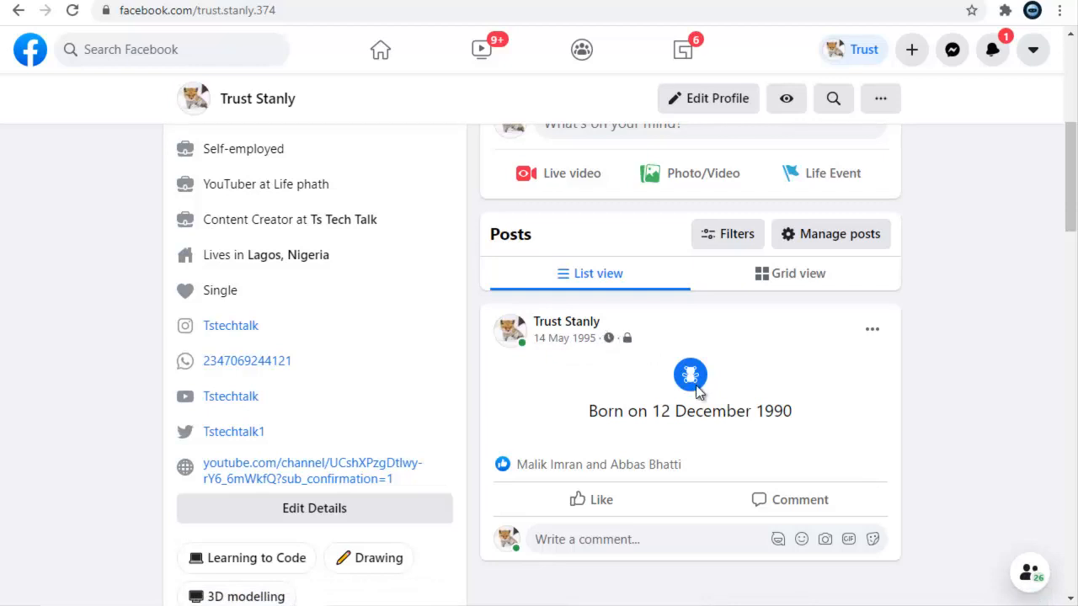
{"action": "mouse_move", "coordinate": [755, 401]}
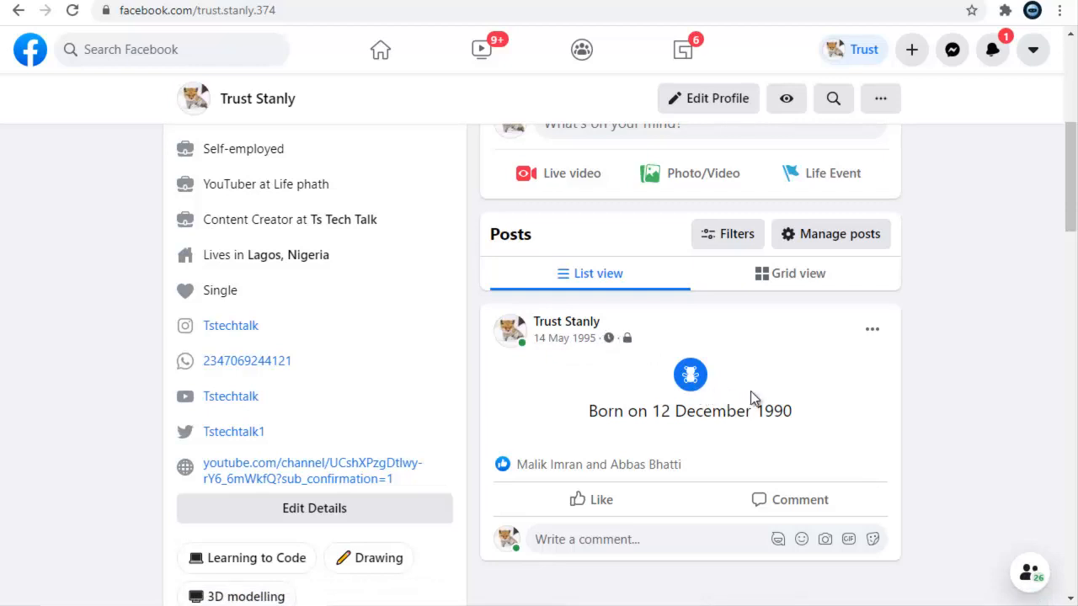
{"action": "mouse_move", "coordinate": [744, 406]}
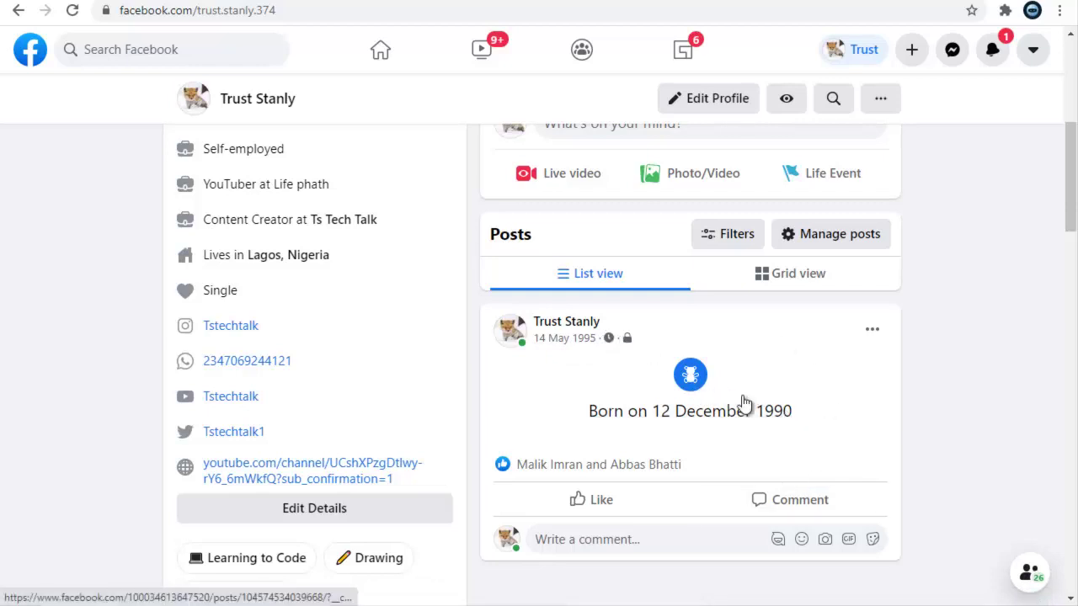
{"action": "mouse_move", "coordinate": [788, 381]}
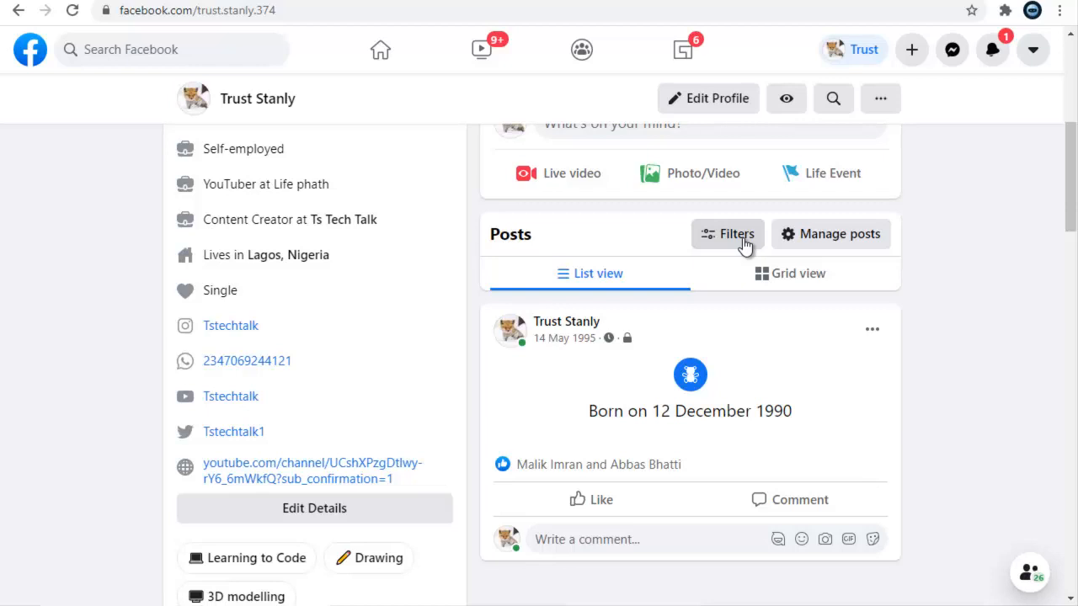
Set the Post filters Go to year to 2018 and apply it with Done
{"action": "left_click", "coordinate": [728, 234]}
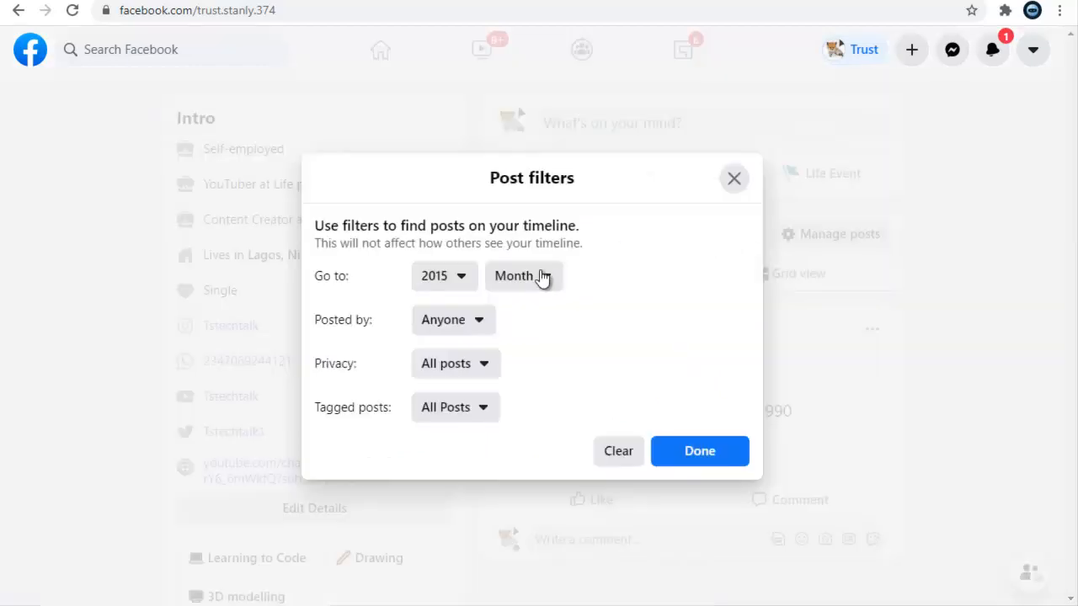
{"action": "left_click", "coordinate": [444, 276]}
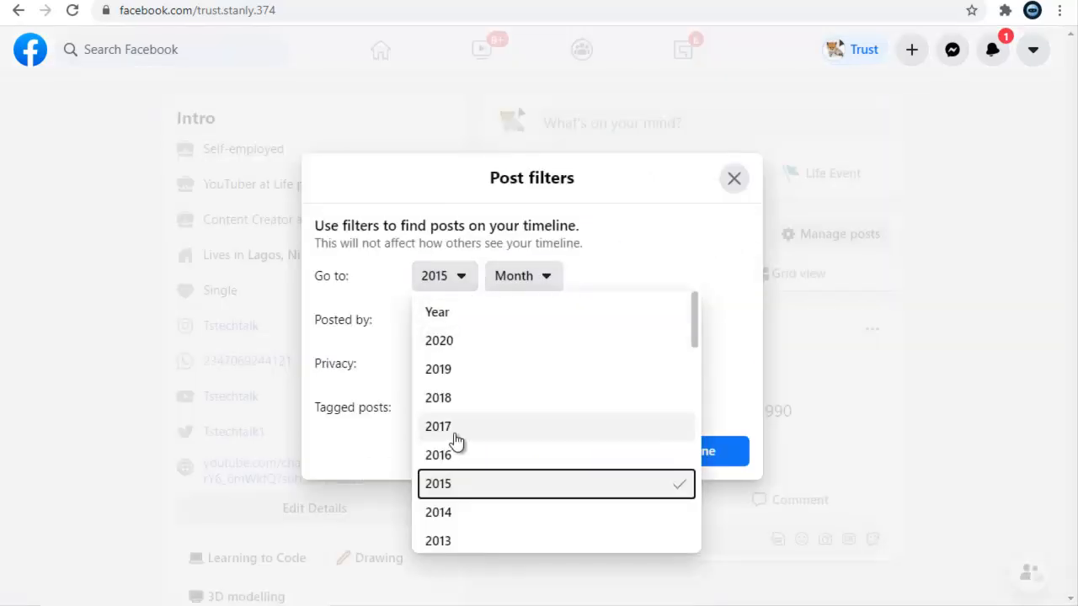
{"action": "left_click", "coordinate": [438, 398]}
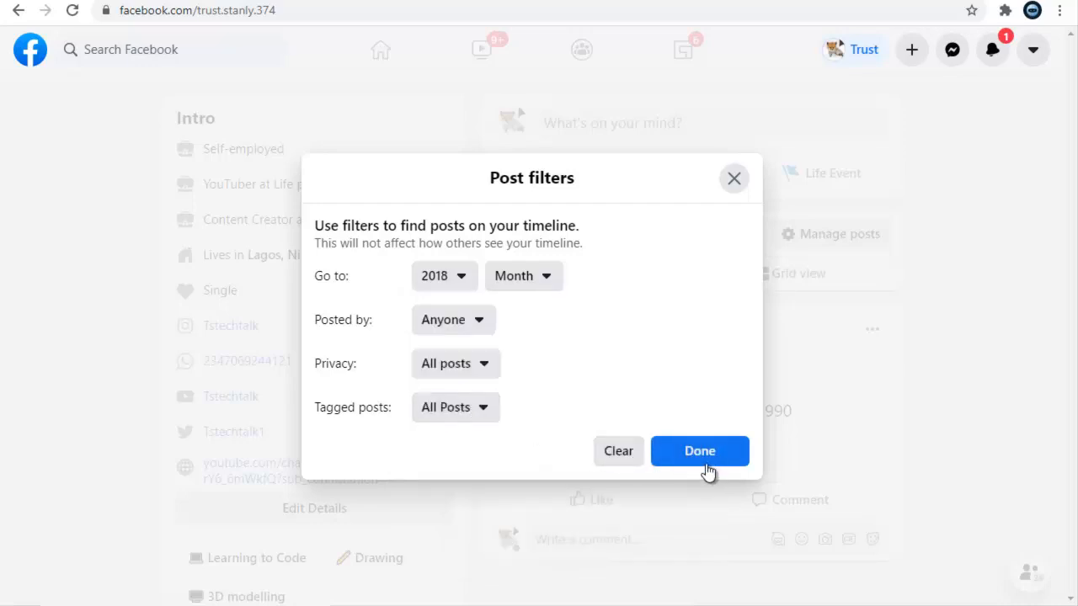
{"action": "left_click", "coordinate": [701, 452]}
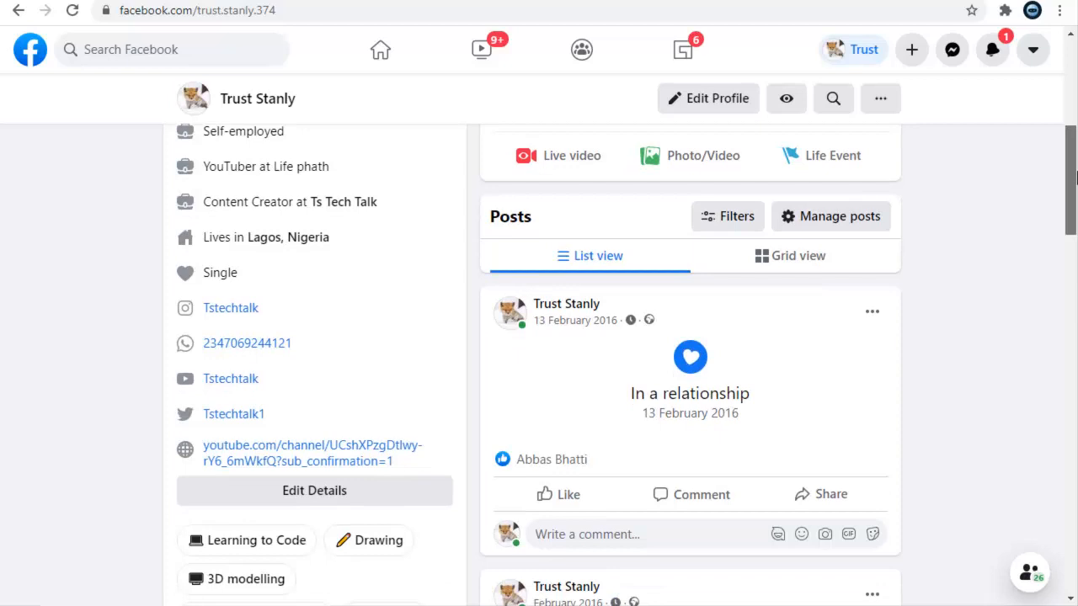
Scroll through the resulting February 2016 relationship posts and back to the top of Posts
{"action": "scroll", "scroll_direction": "down", "scroll_amount": 3}
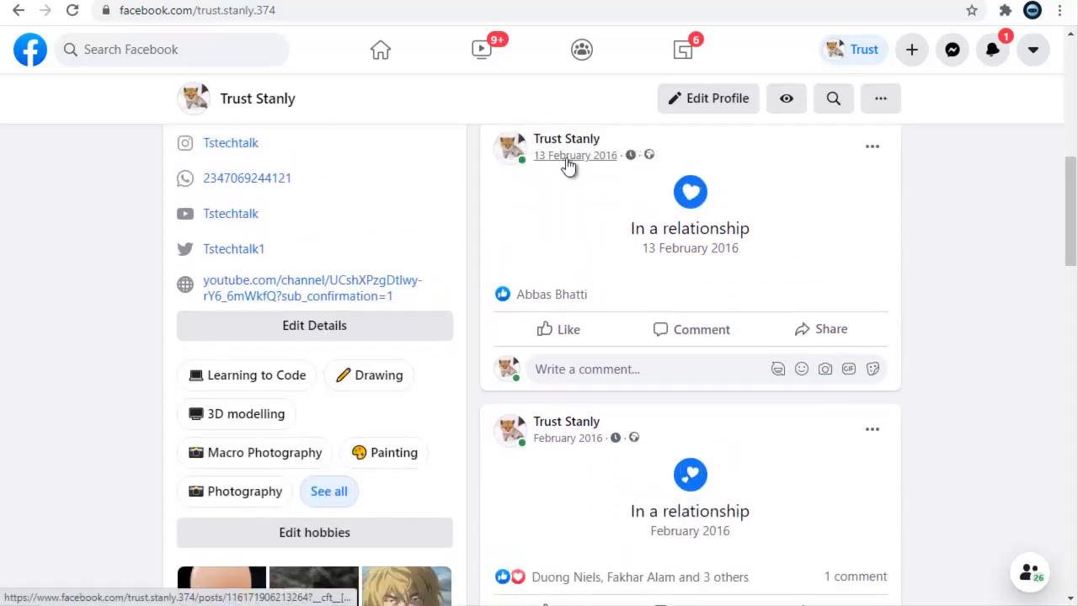
{"action": "mouse_move", "coordinate": [689, 230]}
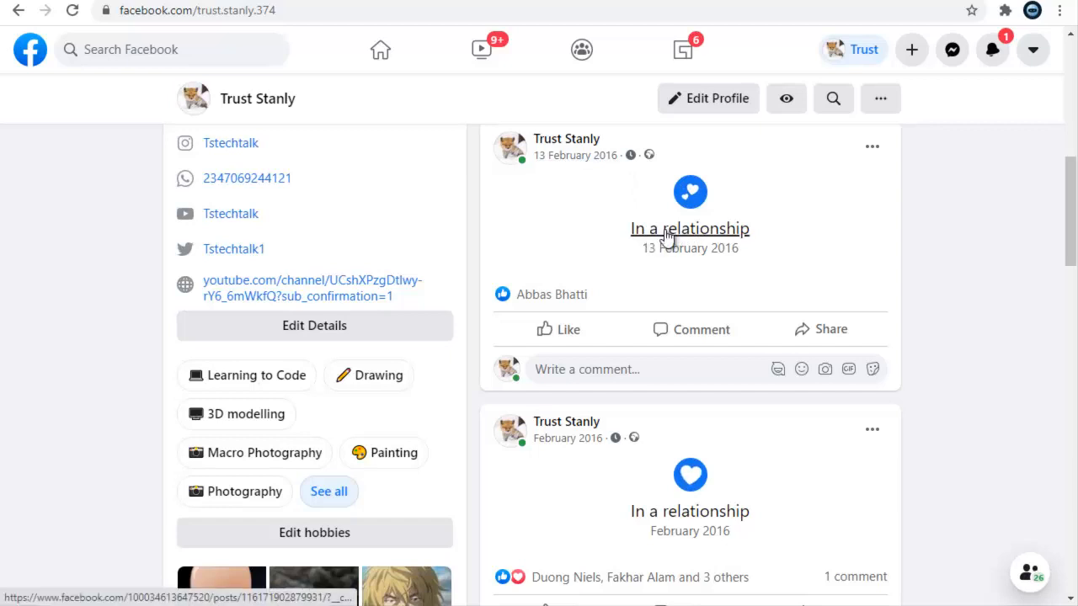
{"action": "mouse_move", "coordinate": [682, 297]}
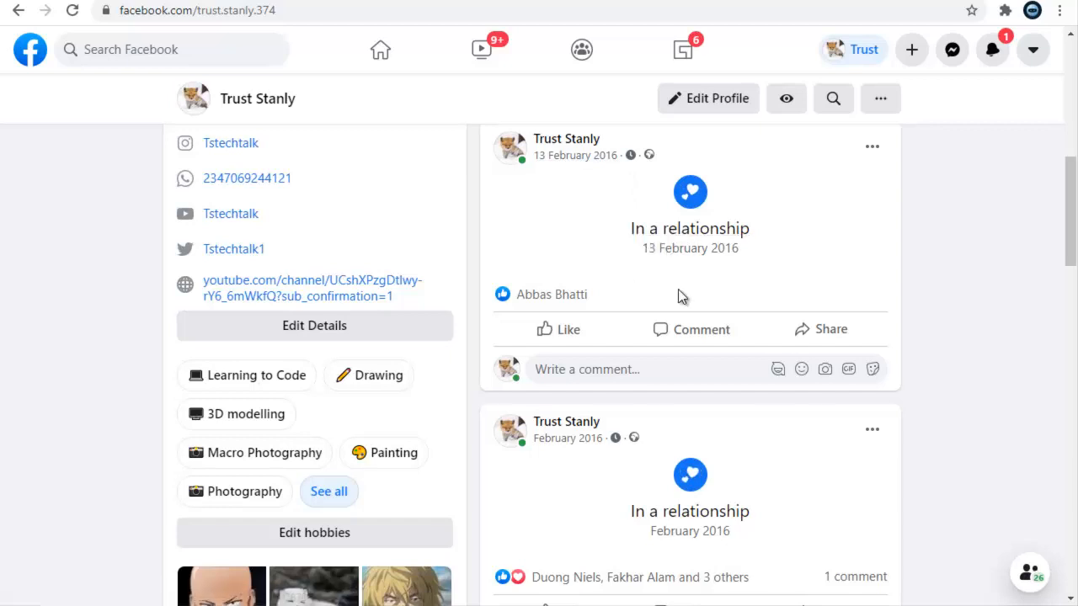
{"action": "mouse_move", "coordinate": [689, 229]}
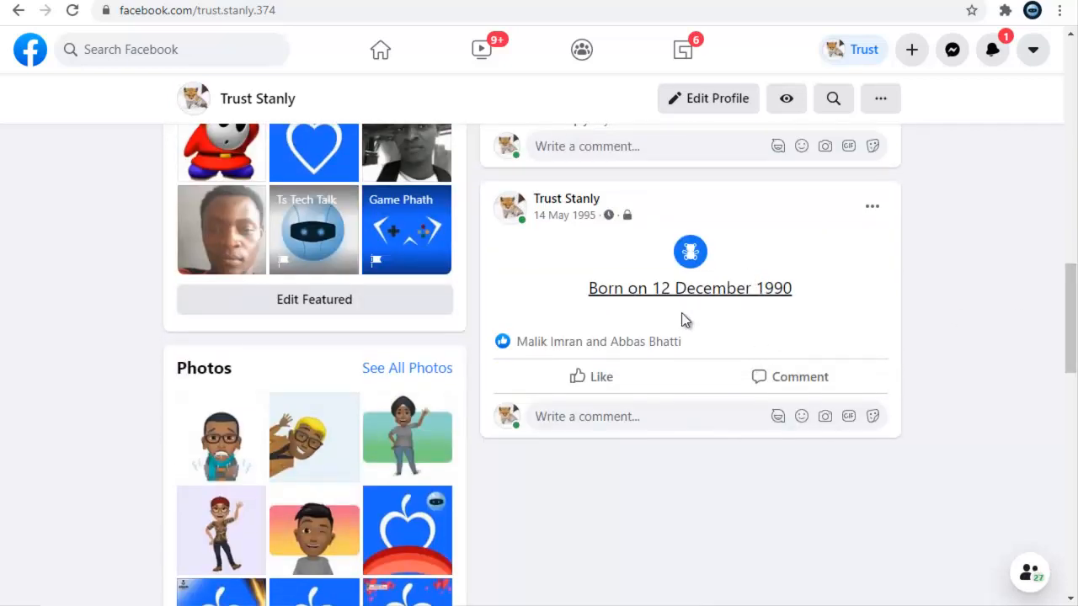
{"action": "mouse_move", "coordinate": [758, 278]}
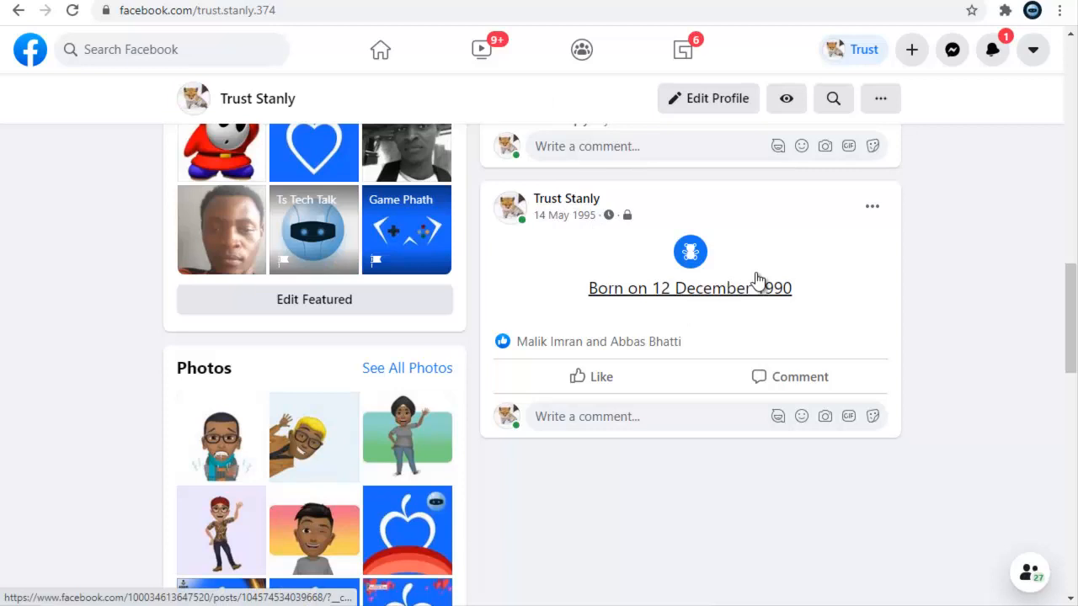
{"action": "mouse_move", "coordinate": [816, 309]}
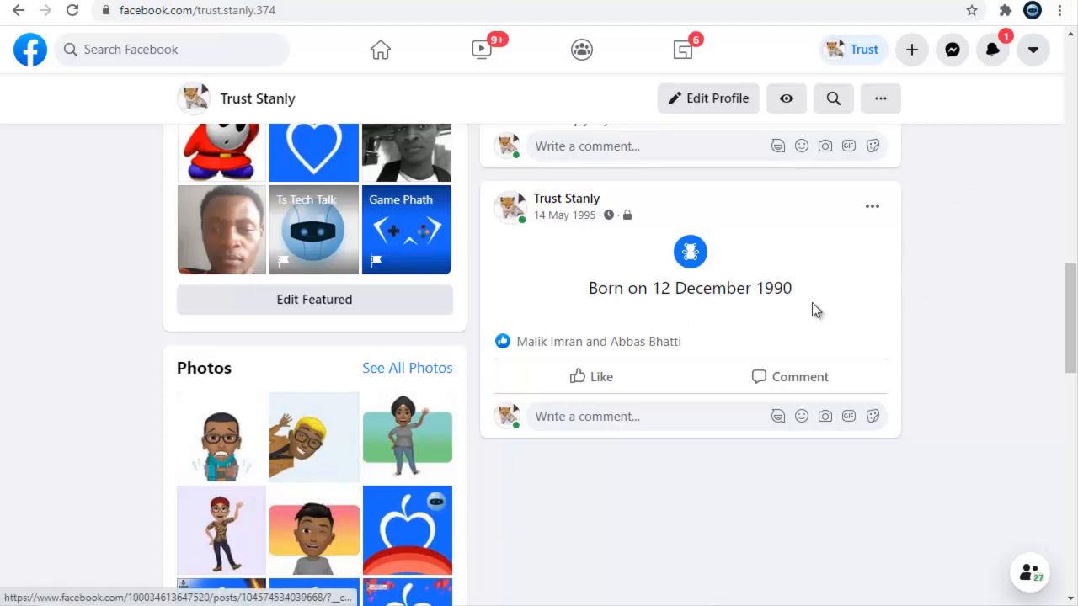
{"action": "scroll", "scroll_direction": "up", "scroll_amount": 3}
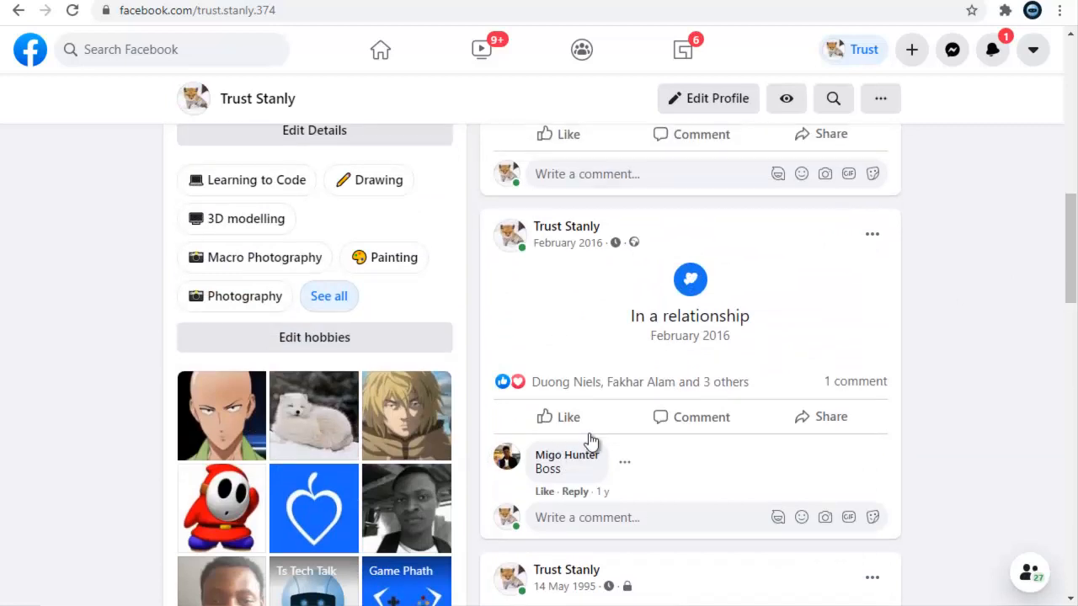
{"action": "scroll", "scroll_direction": "up", "scroll_amount": 3}
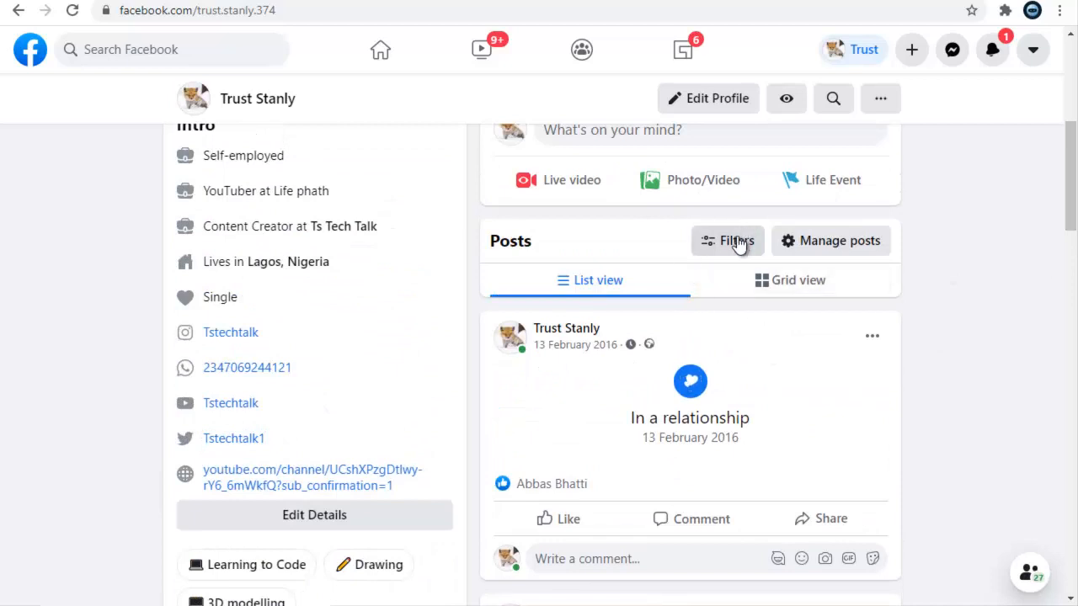
Change the Post filters Go to year to 2019 and apply it, landing on the 25 December 2019 post
{"action": "left_click", "coordinate": [728, 241]}
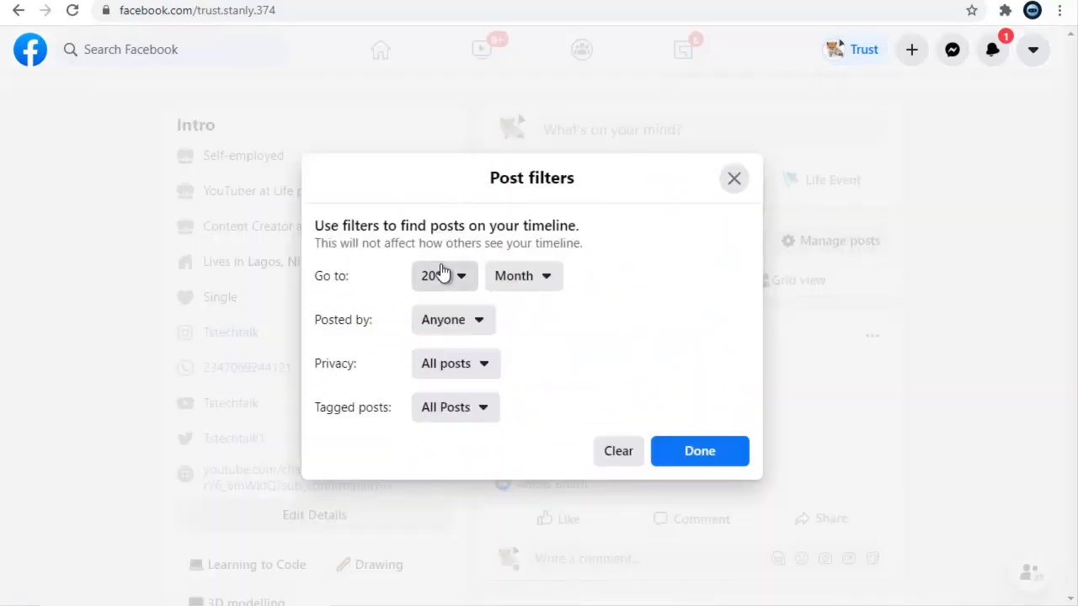
{"action": "left_click", "coordinate": [445, 276]}
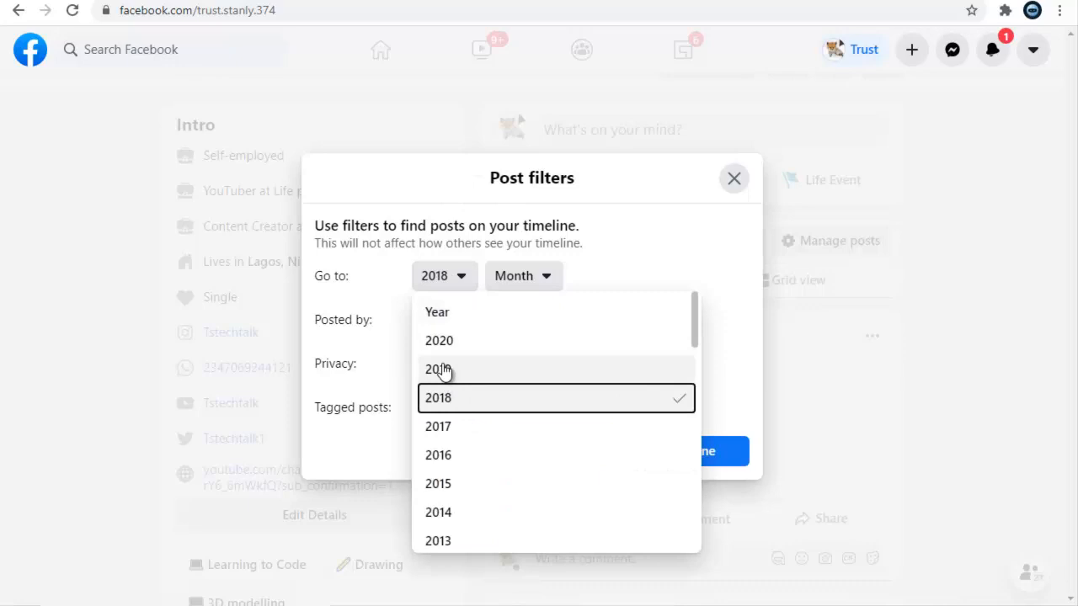
{"action": "left_click", "coordinate": [438, 369]}
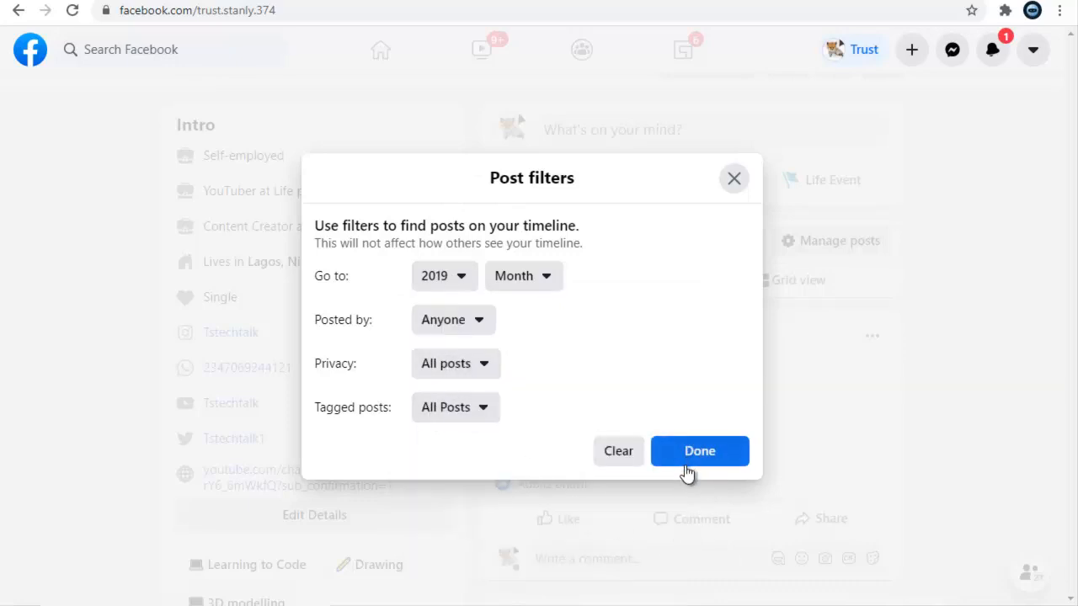
{"action": "left_click", "coordinate": [699, 452]}
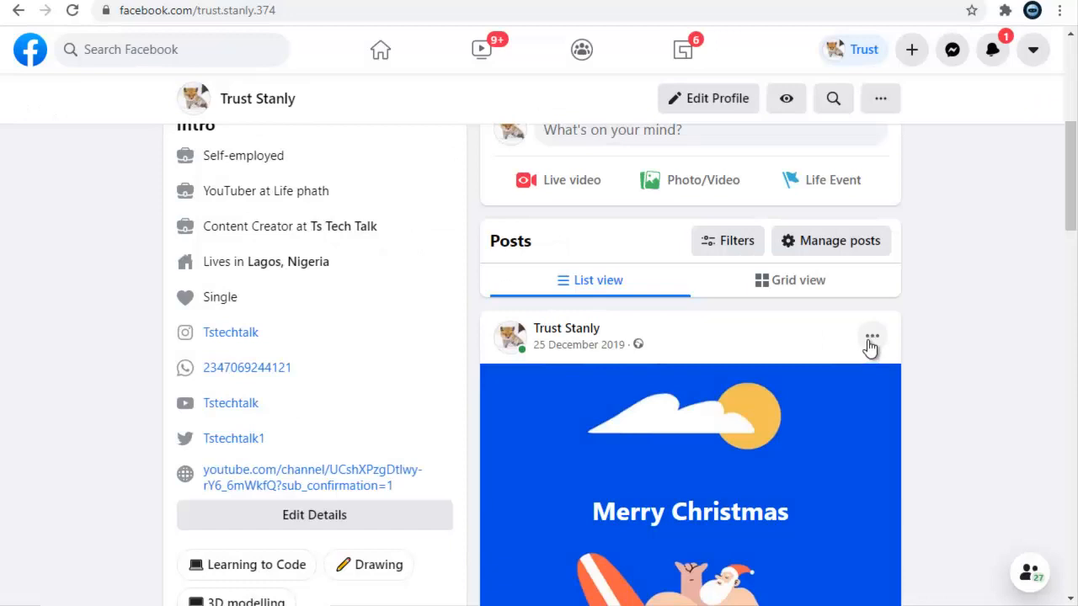
Scroll through the December and November 2019 posts, then back up to the top of the profile
{"action": "scroll", "scroll_direction": "down", "scroll_amount": 3}
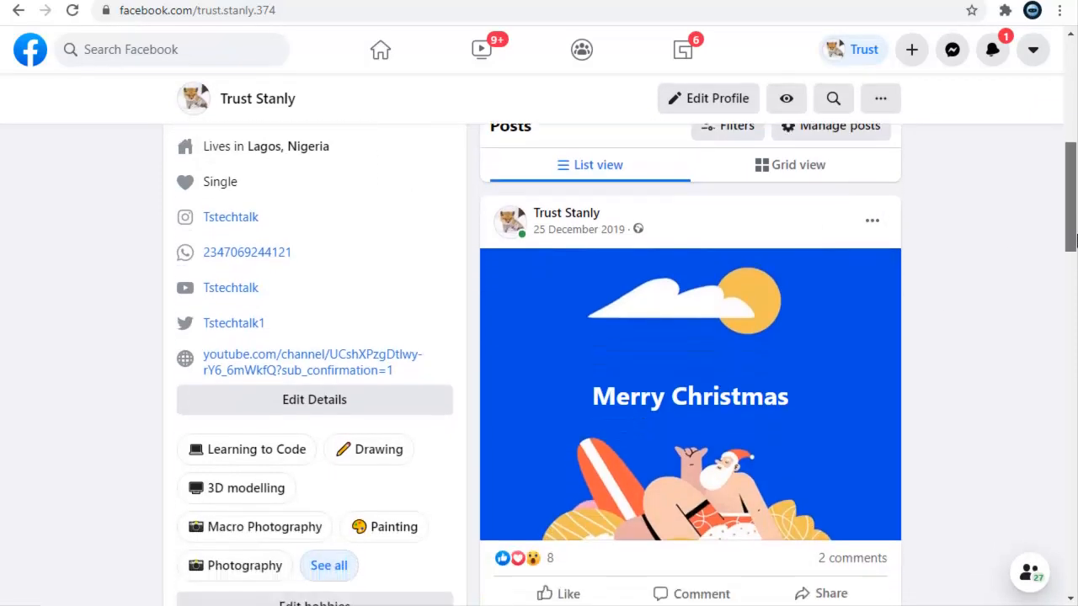
{"action": "scroll", "scroll_direction": "down", "scroll_amount": 3}
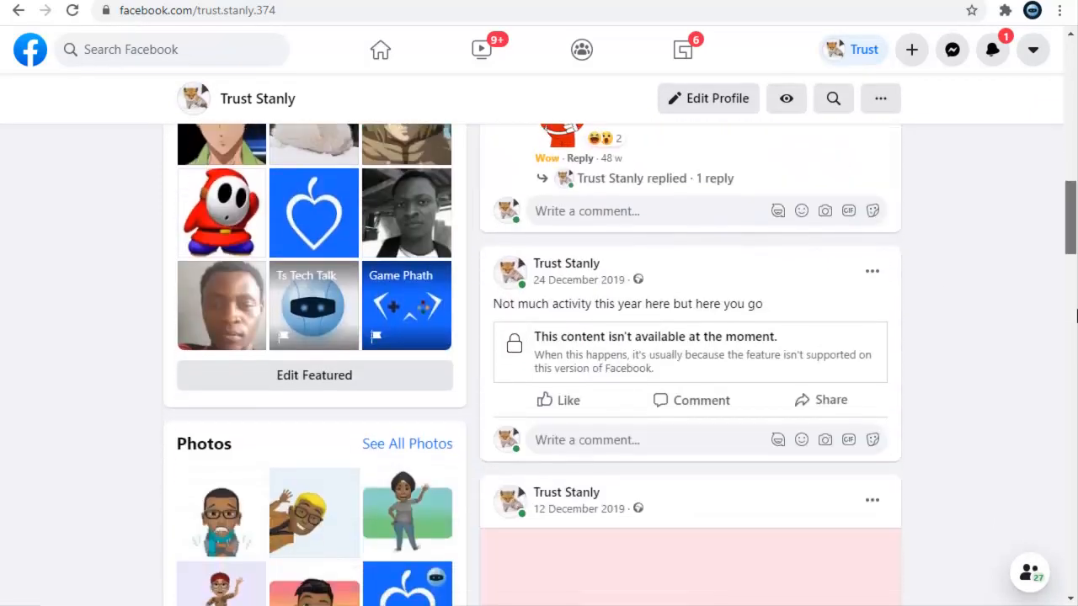
{"action": "scroll", "scroll_direction": "down", "scroll_amount": 3}
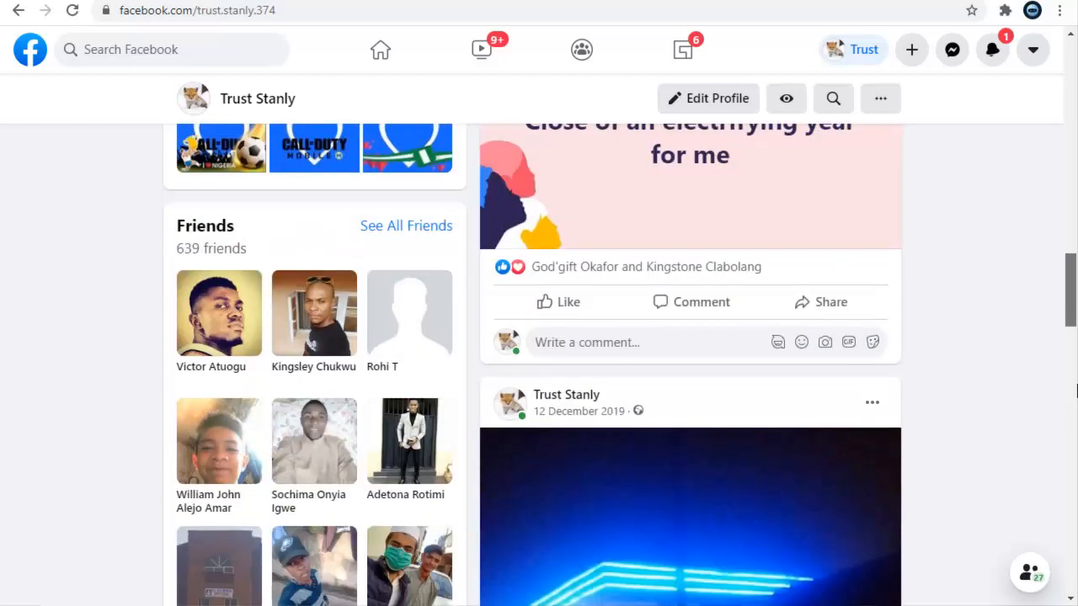
{"action": "scroll", "scroll_direction": "down", "scroll_amount": 3}
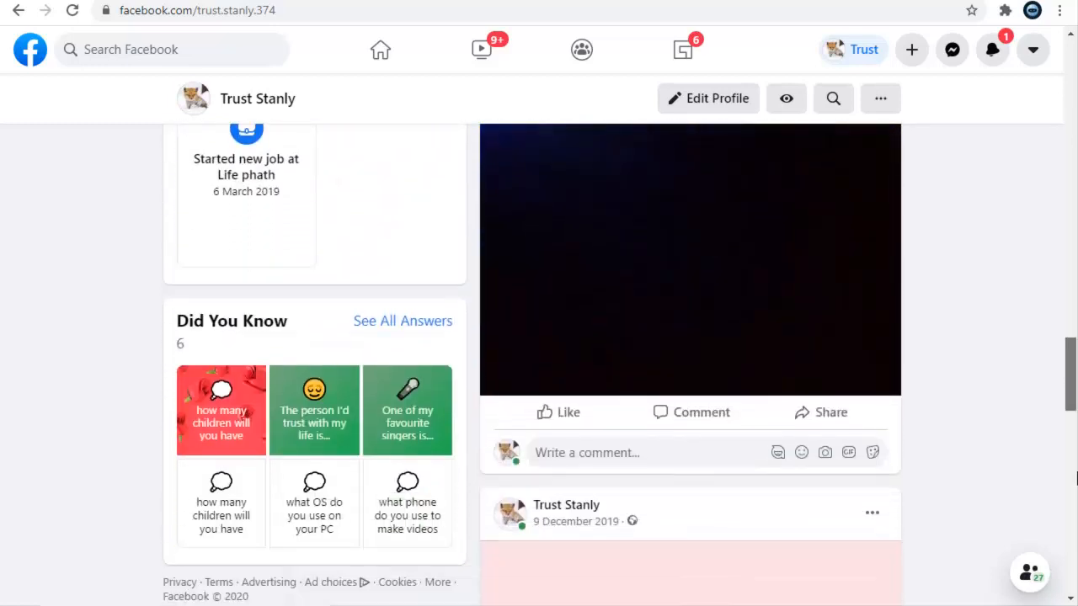
{"action": "scroll", "scroll_direction": "down", "scroll_amount": 3}
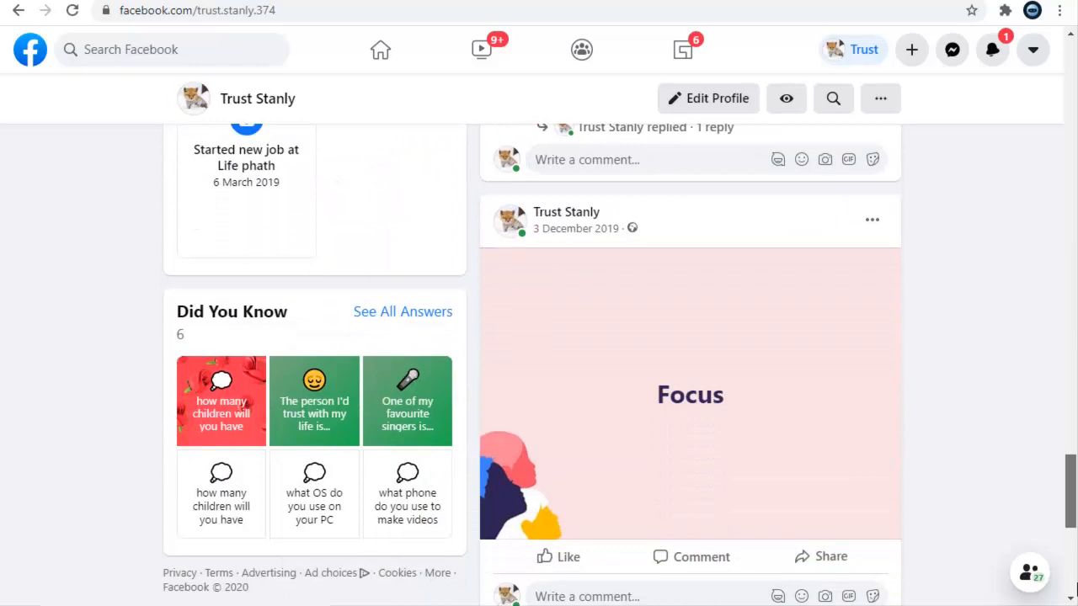
{"action": "scroll", "scroll_direction": "down", "scroll_amount": 3}
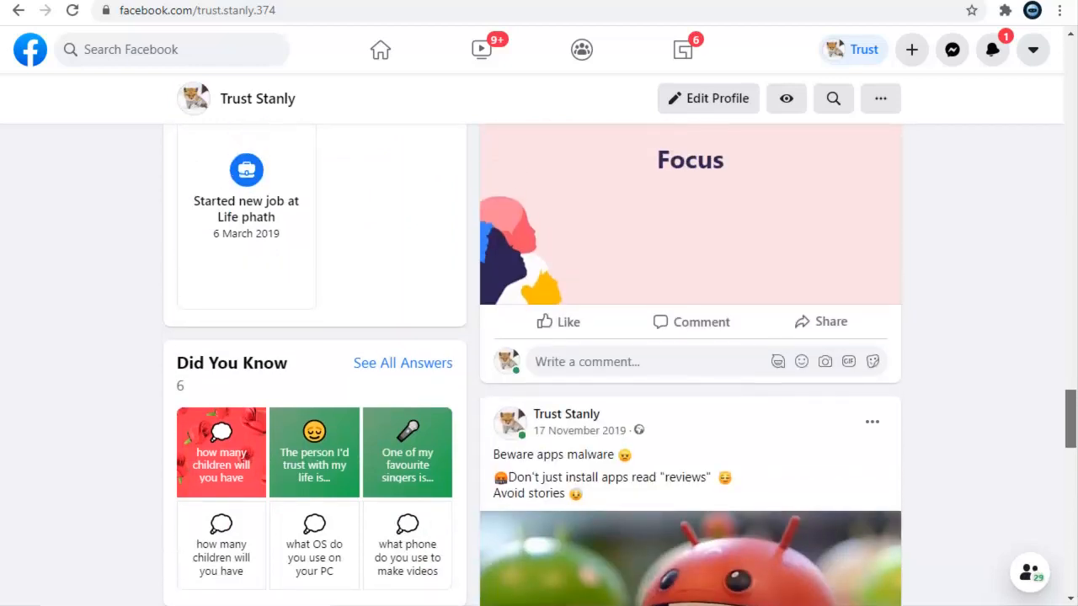
{"action": "scroll", "scroll_direction": "down", "scroll_amount": 3}
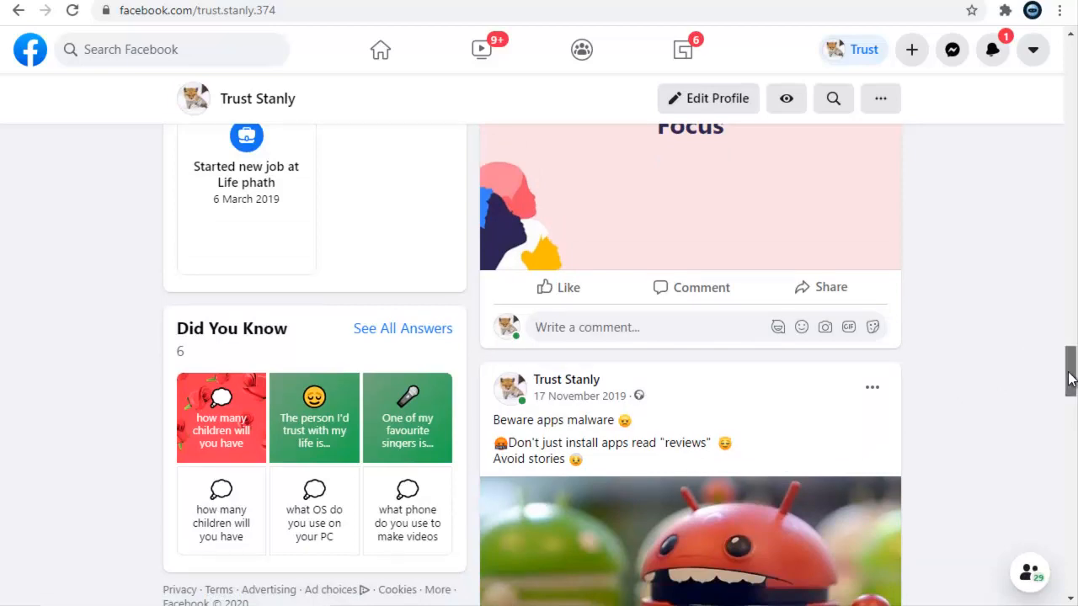
{"action": "scroll", "scroll_direction": "up", "scroll_amount": 3}
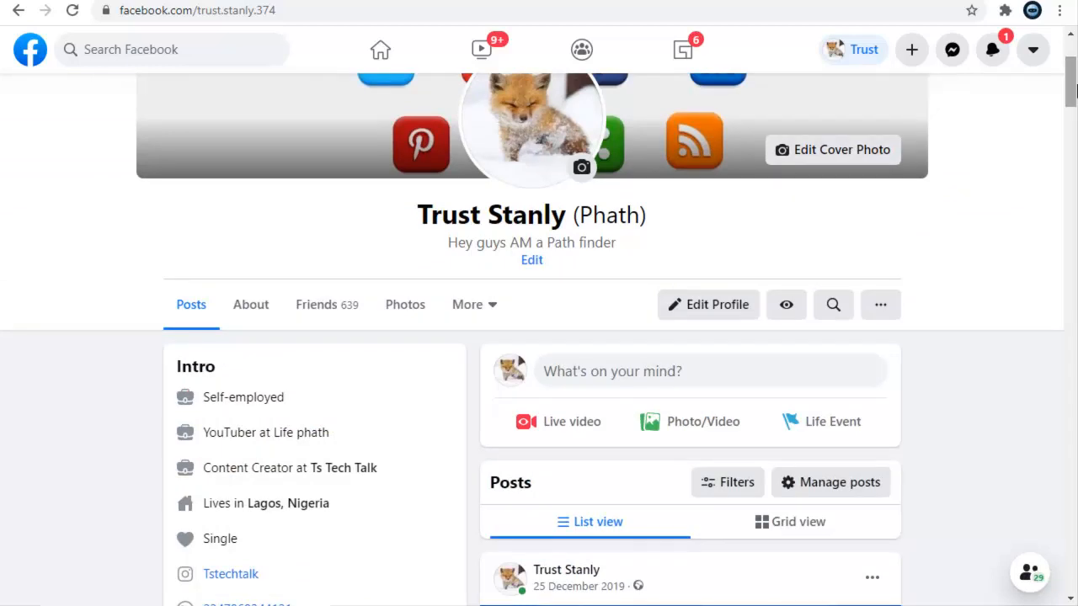
{"action": "mouse_move", "coordinate": [1017, 177]}
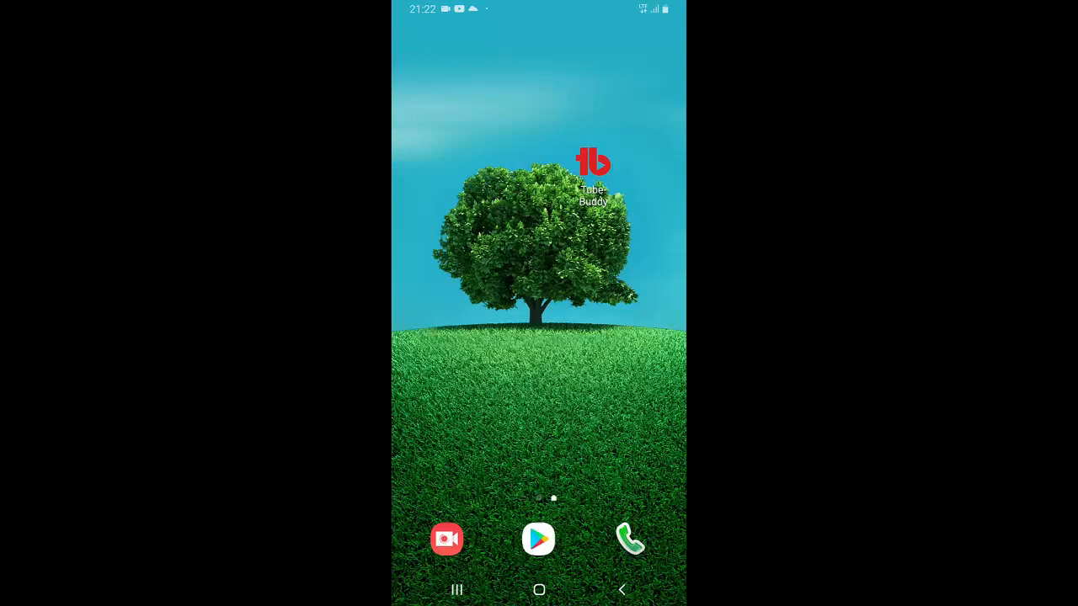
Launch the Facebook Android app, open your own profile and scroll to its Posts section
{"action": "scroll", "scroll_direction": "up", "scroll_amount": 3}
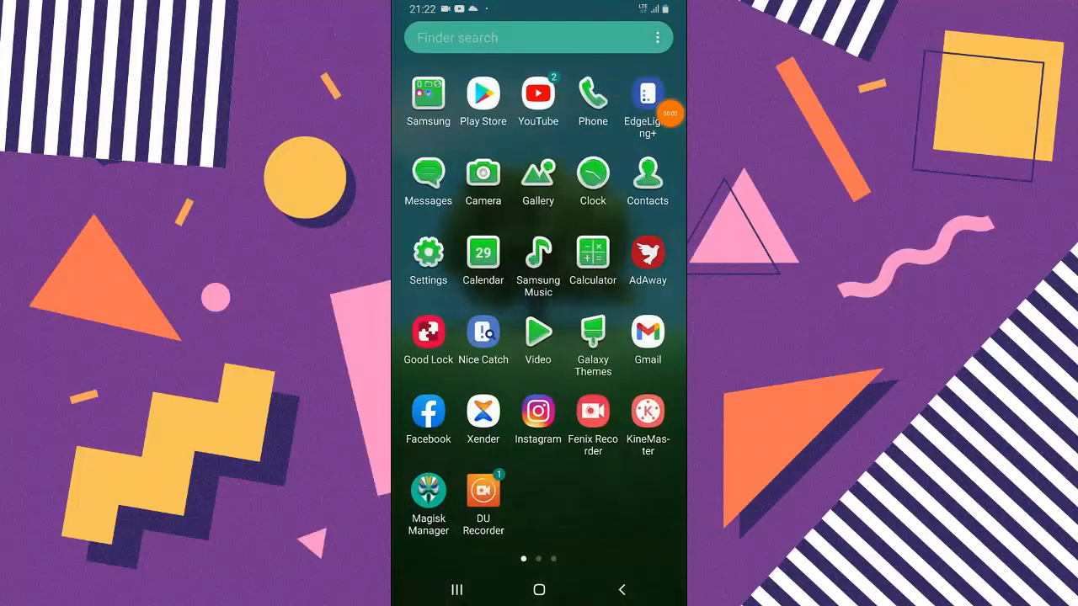
{"action": "left_click", "coordinate": [428, 418]}
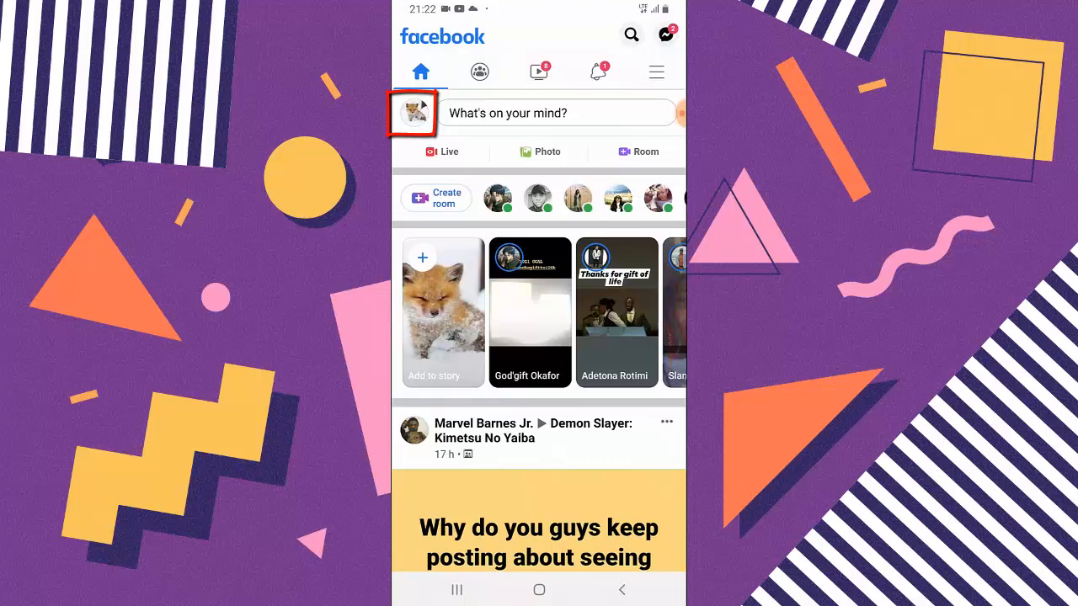
{"action": "left_click", "coordinate": [411, 113]}
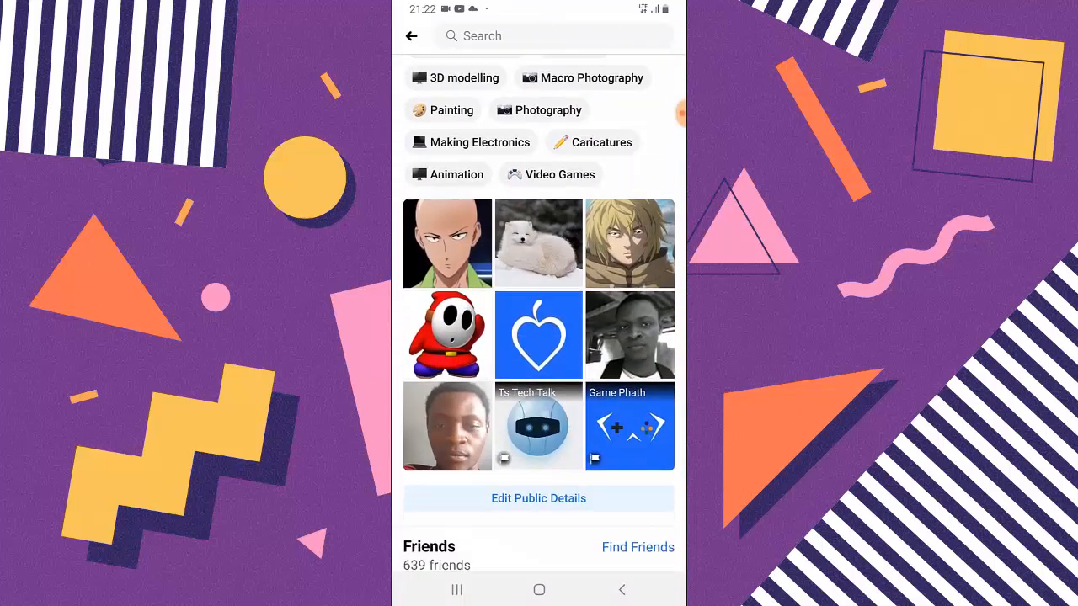
{"action": "scroll", "scroll_direction": "down", "scroll_amount": 3}
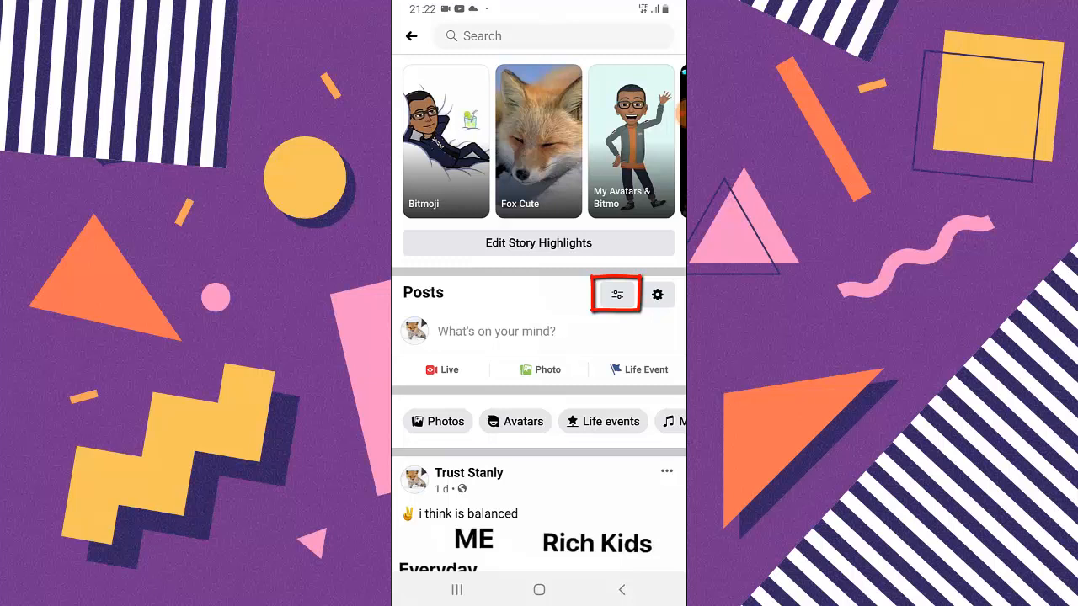
In the app's Post filters date picker, choose 2018 as the go-to year and confirm
{"action": "left_click", "coordinate": [617, 293]}
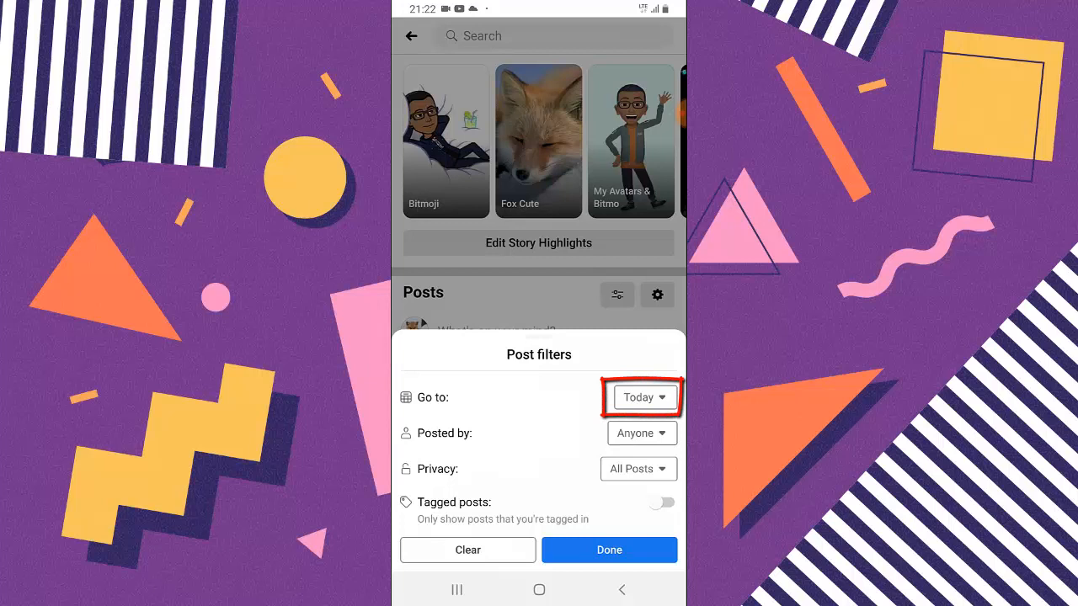
{"action": "left_click", "coordinate": [643, 397]}
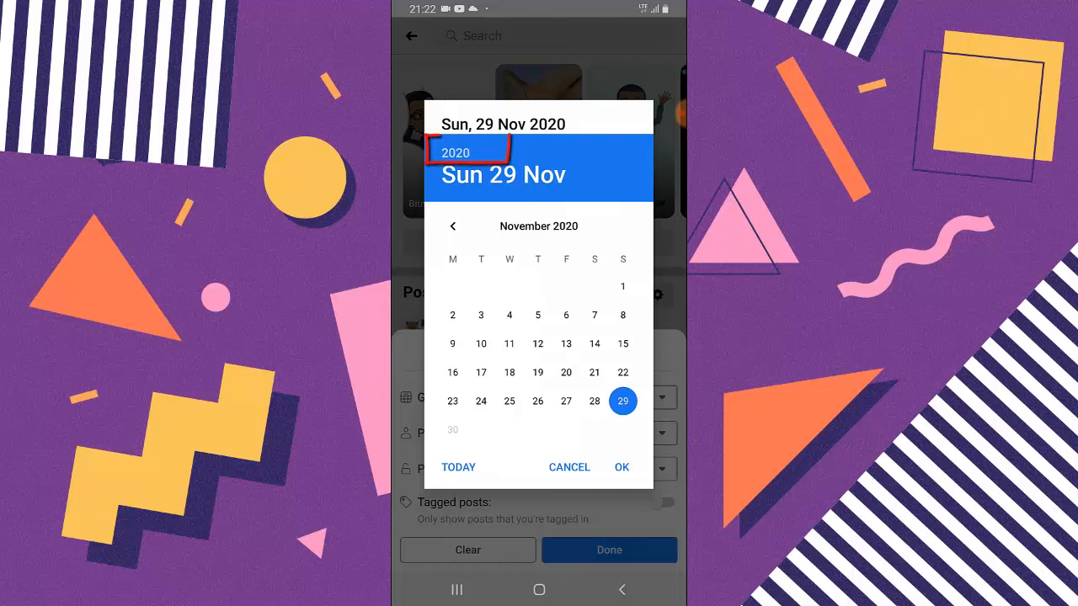
{"action": "left_click", "coordinate": [454, 151]}
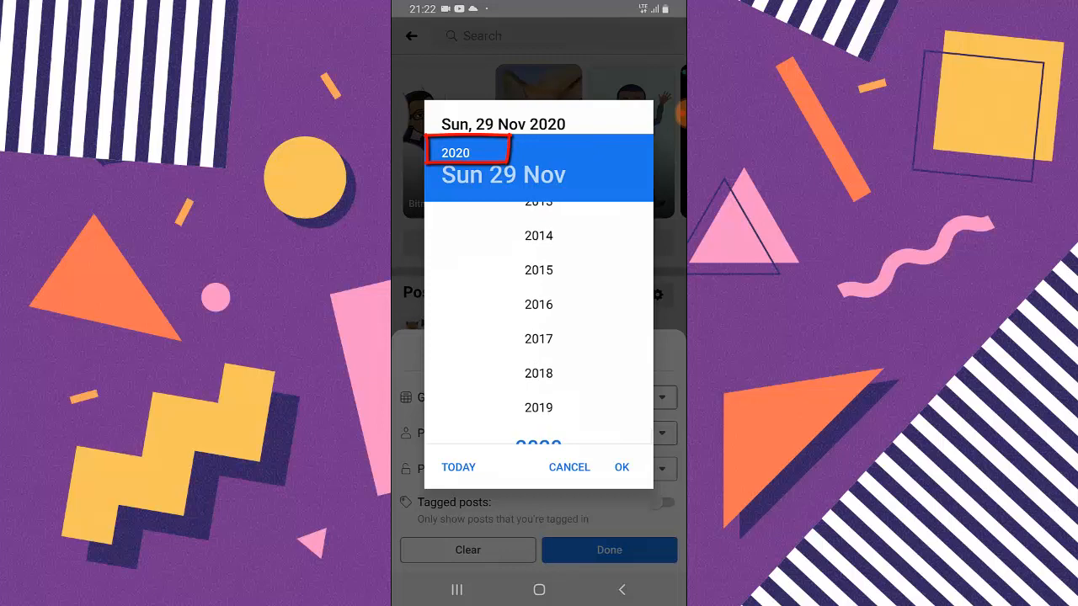
{"action": "left_click", "coordinate": [569, 468]}
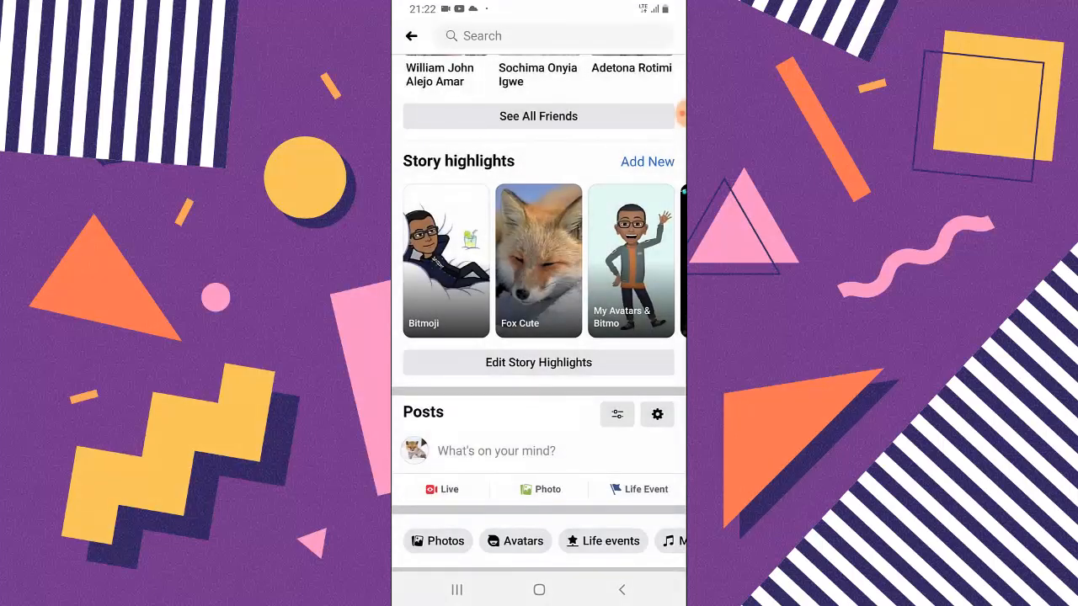
{"action": "scroll", "scroll_direction": "down", "scroll_amount": 3}
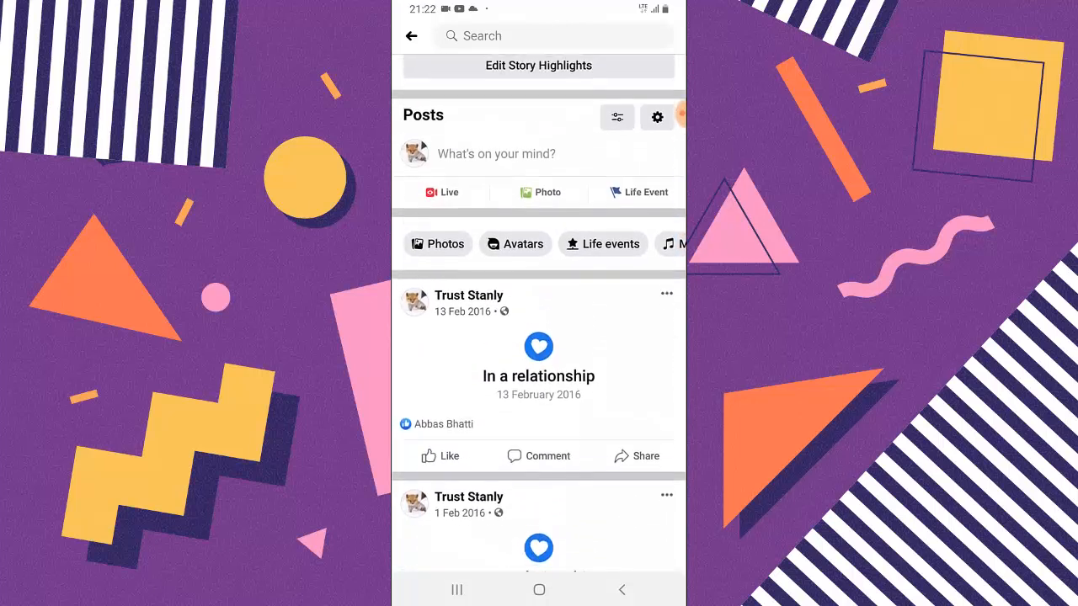
In the Post filters date picker, pick 2019, page back to January and confirm 1 January 2019
{"action": "left_click", "coordinate": [617, 118]}
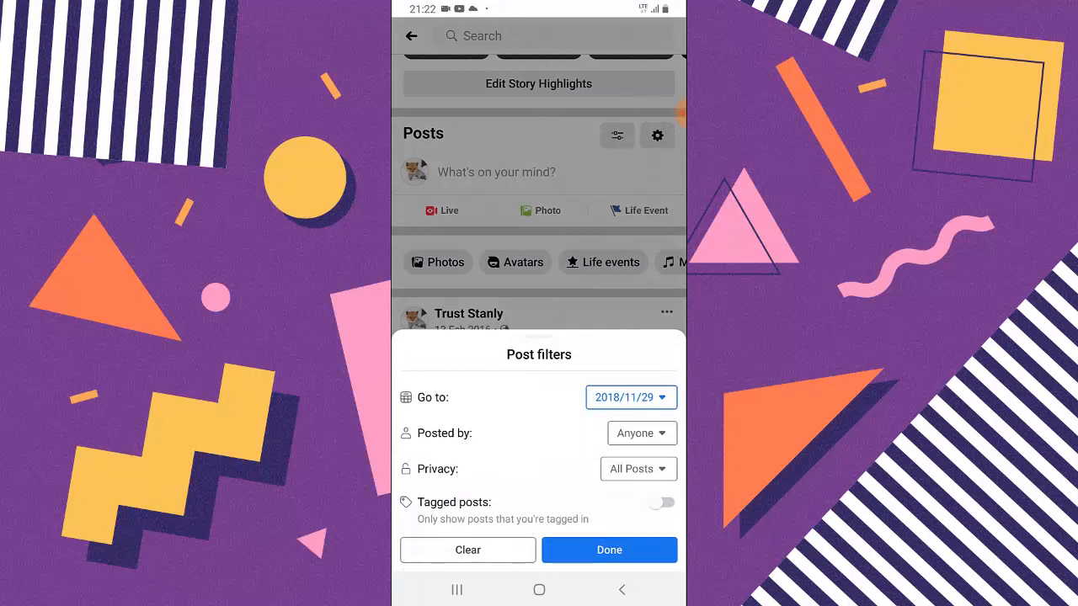
{"action": "left_click", "coordinate": [630, 397]}
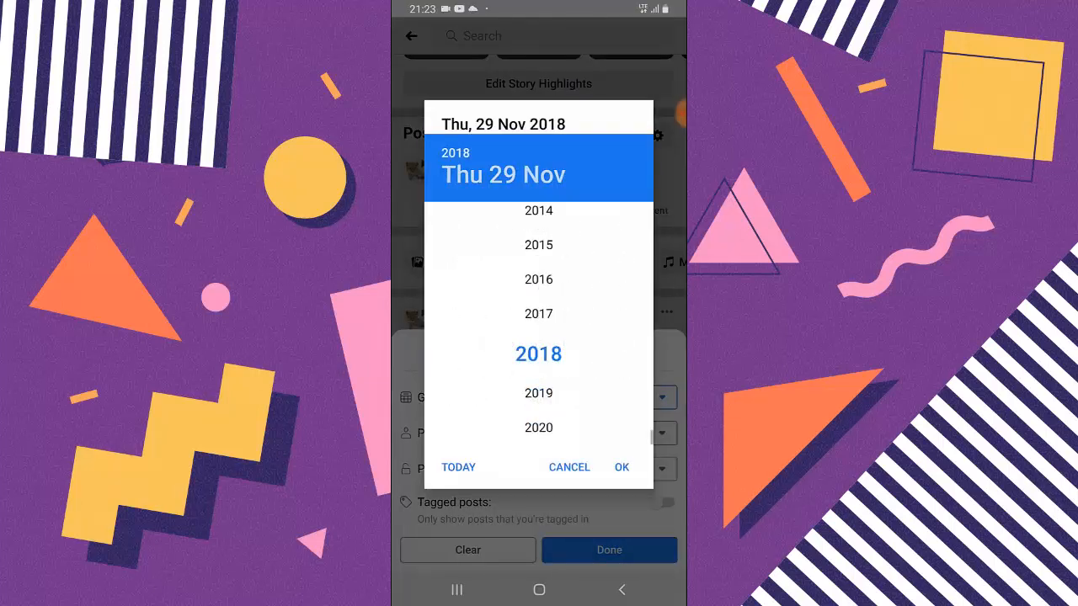
{"action": "left_click", "coordinate": [539, 394]}
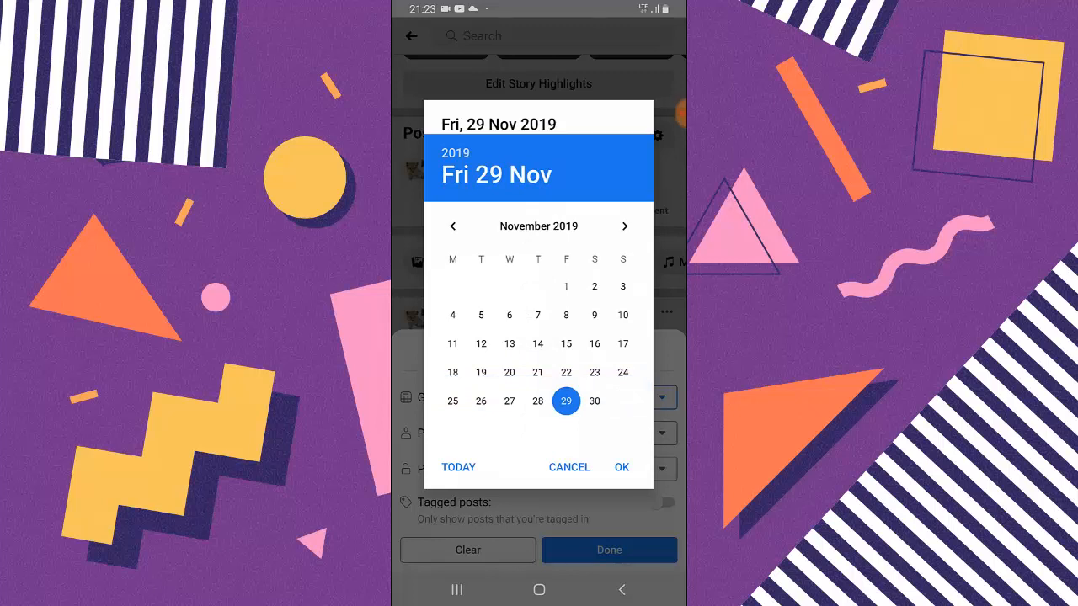
{"action": "left_click", "coordinate": [453, 225]}
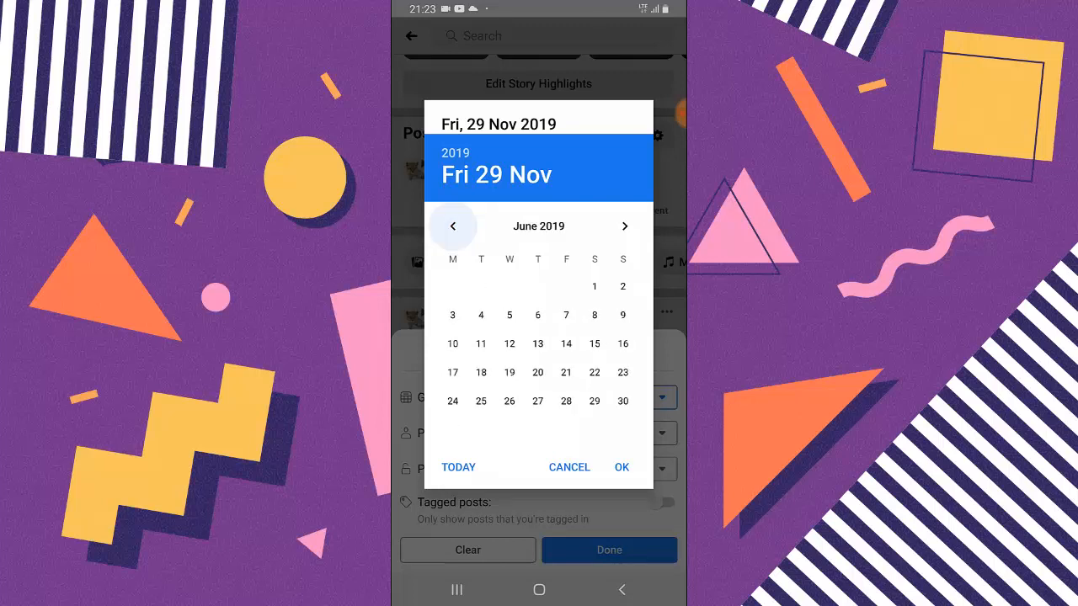
{"action": "left_click", "coordinate": [453, 225]}
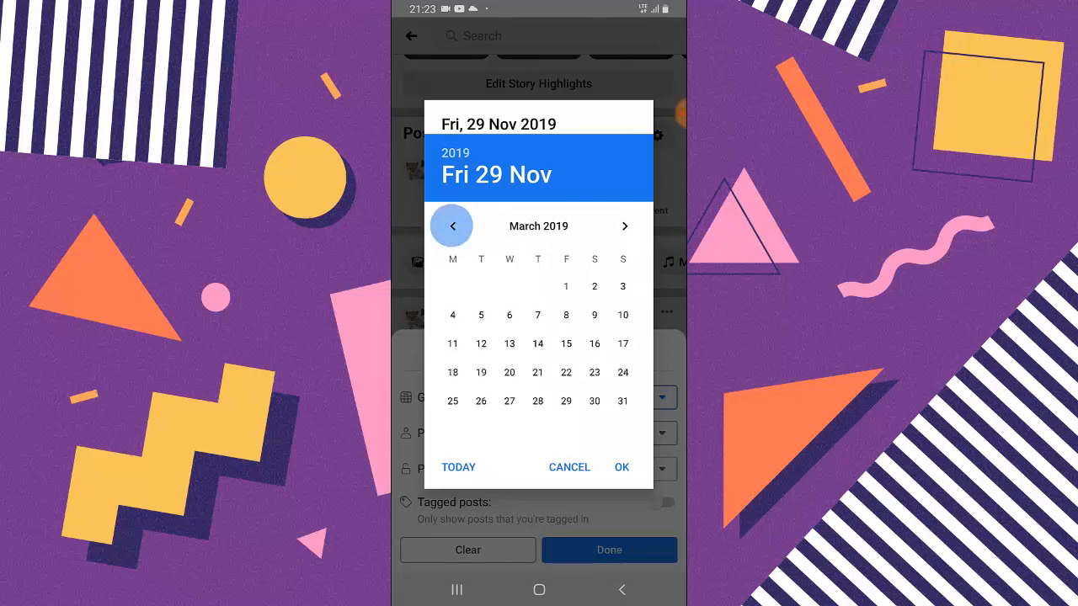
{"action": "left_click", "coordinate": [451, 226]}
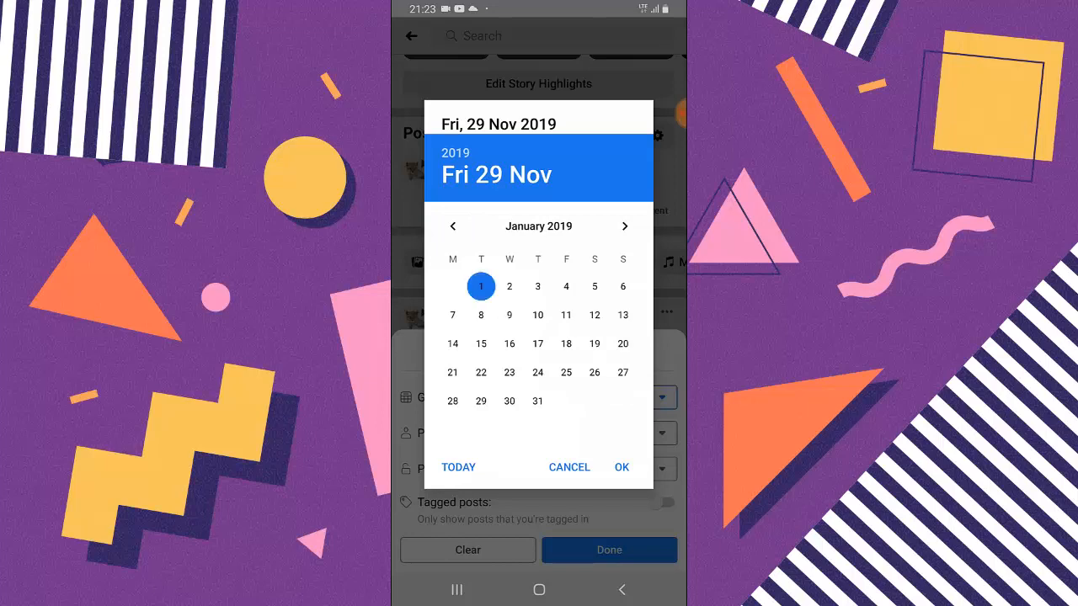
{"action": "left_click", "coordinate": [569, 468]}
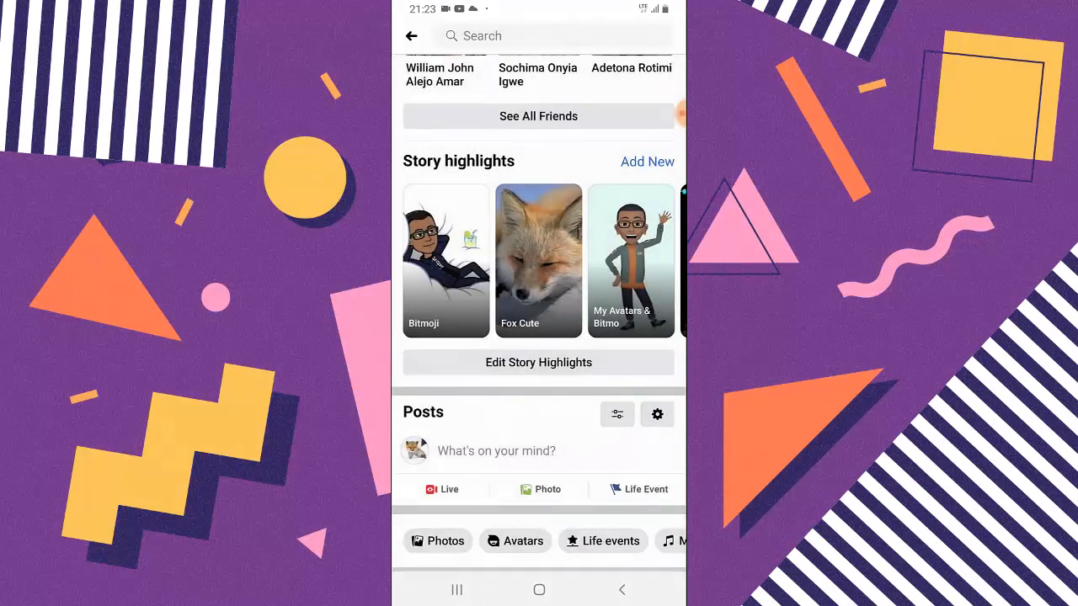
Re-check the 1 January 2019 date and apply the filter to the profile posts with Done
{"action": "scroll", "scroll_direction": "down", "scroll_amount": 3}
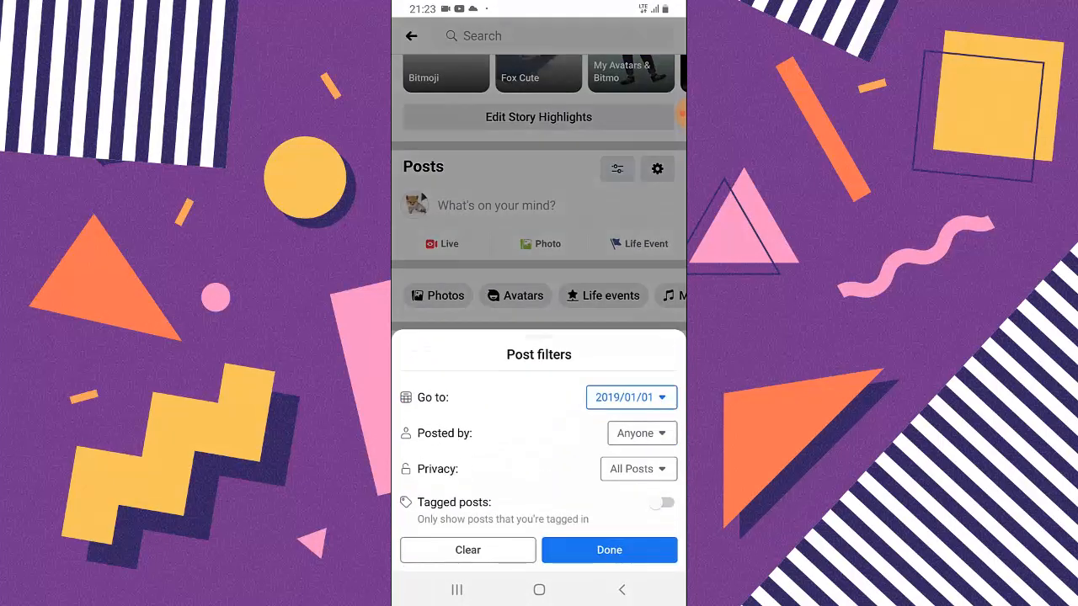
{"action": "left_click", "coordinate": [630, 398]}
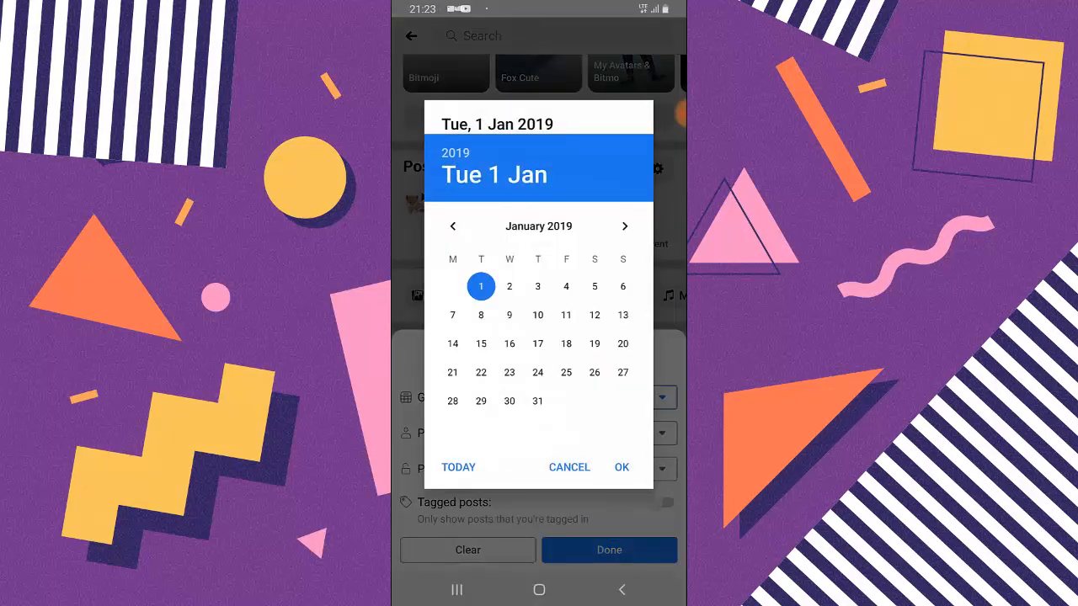
{"action": "left_click", "coordinate": [622, 468]}
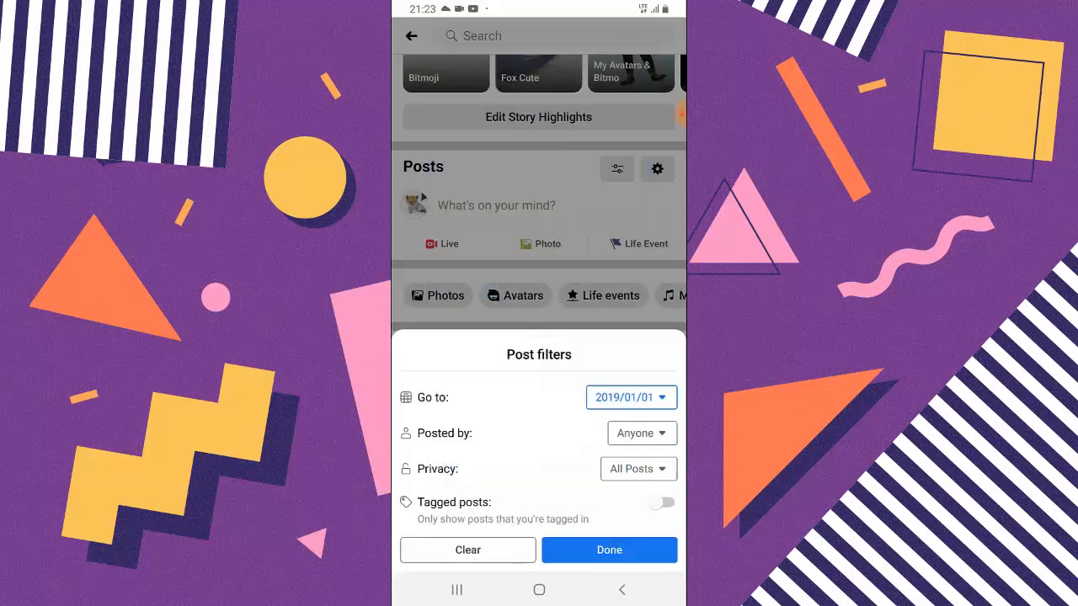
{"action": "left_click", "coordinate": [610, 549]}
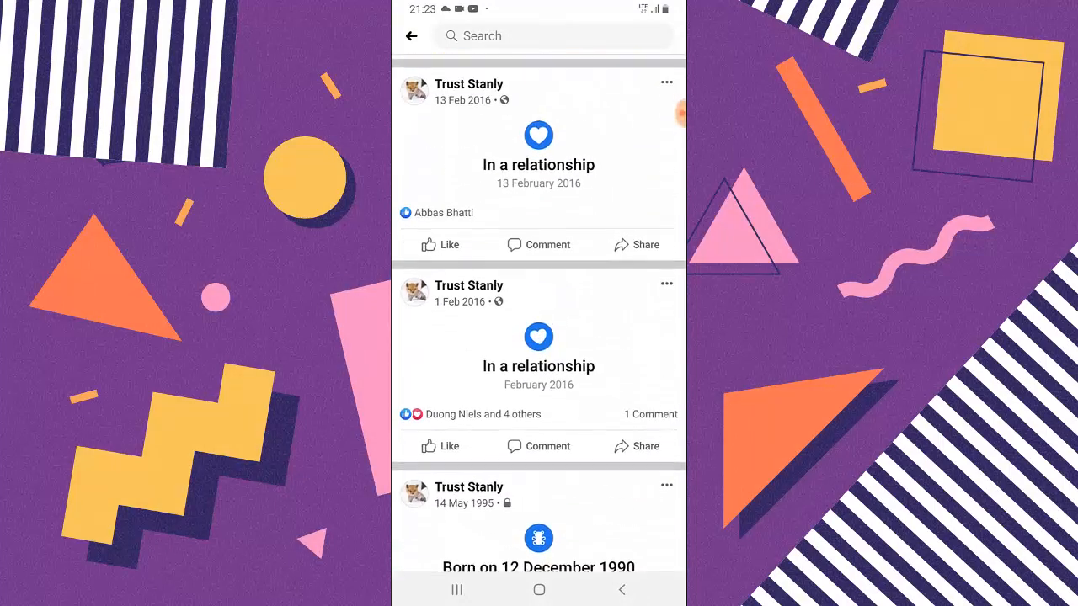
Scroll the profile and bring up Manage posts with Filters (1) applied
{"action": "scroll", "scroll_direction": "down", "scroll_amount": 3}
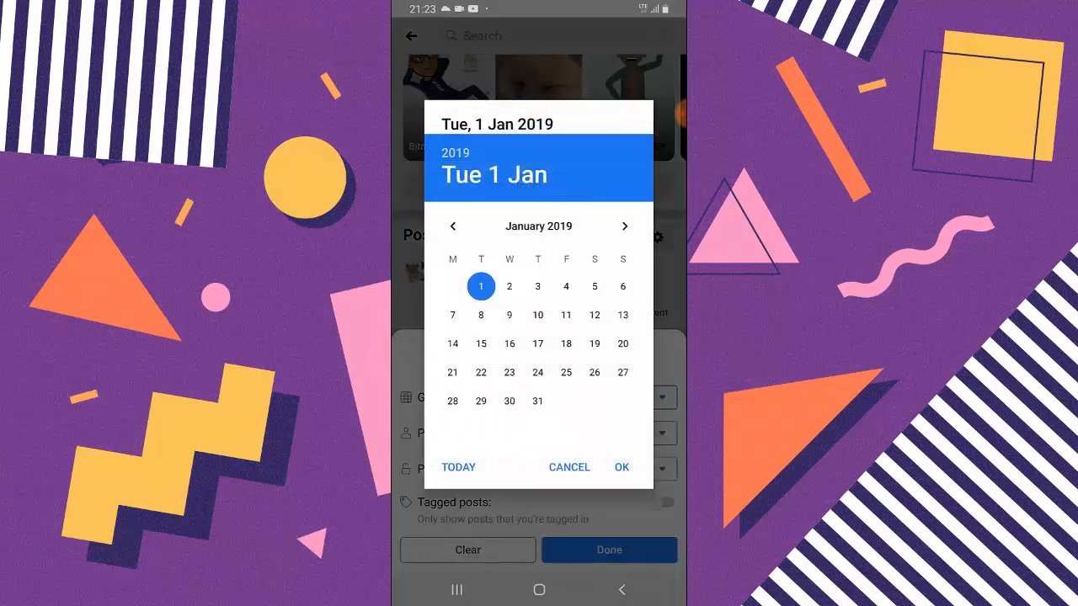
{"action": "left_click", "coordinate": [625, 226]}
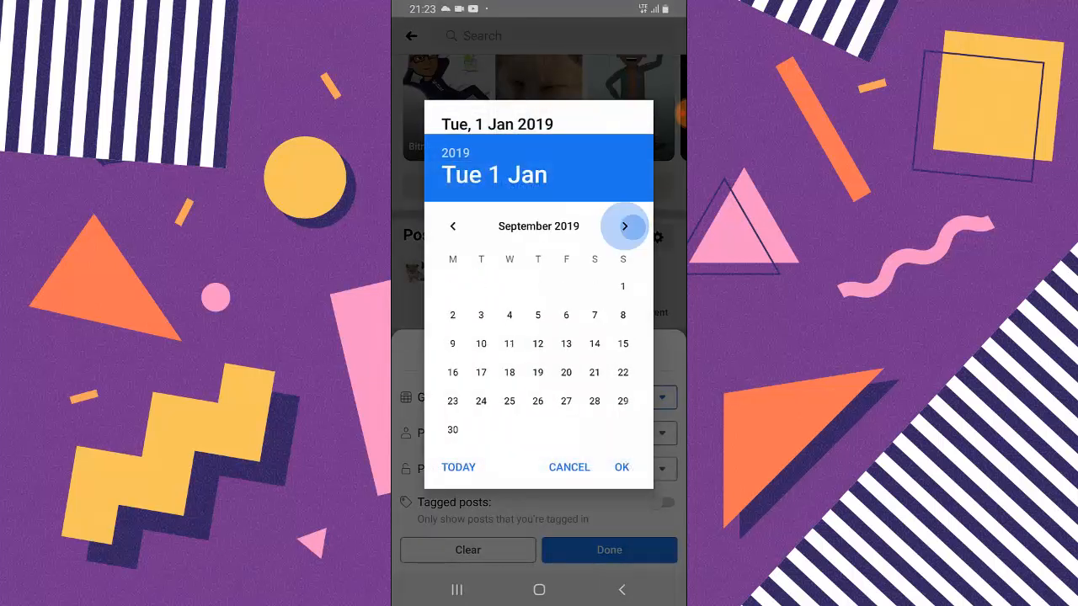
{"action": "left_click", "coordinate": [625, 226]}
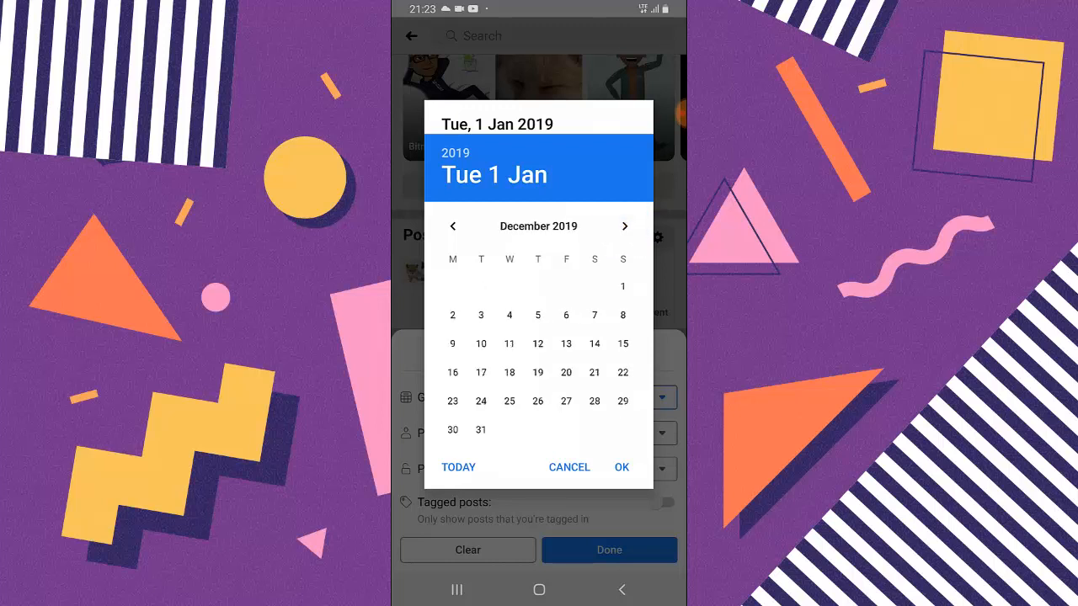
{"action": "left_click", "coordinate": [453, 225]}
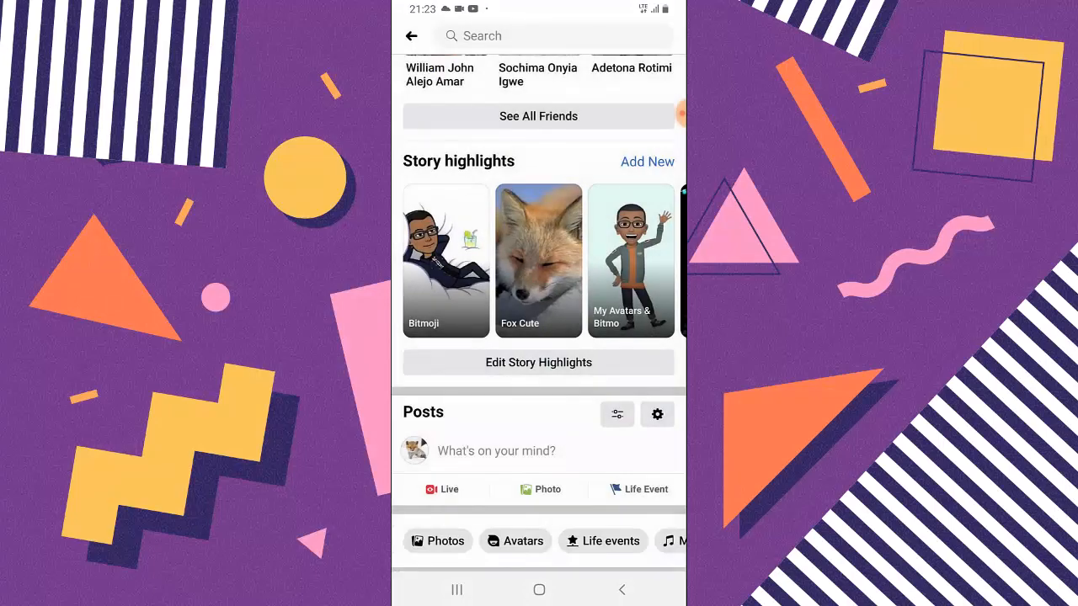
Scroll through the bulk post-management list of February 2016 relationship posts
{"action": "scroll", "scroll_direction": "down", "scroll_amount": 3}
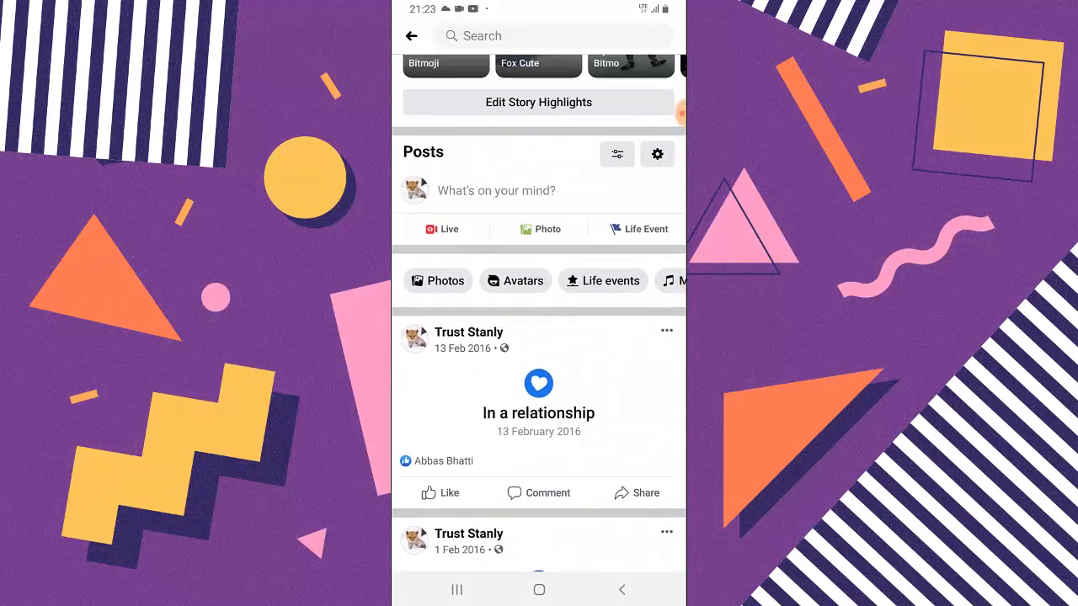
{"action": "scroll", "scroll_direction": "up", "scroll_amount": 3}
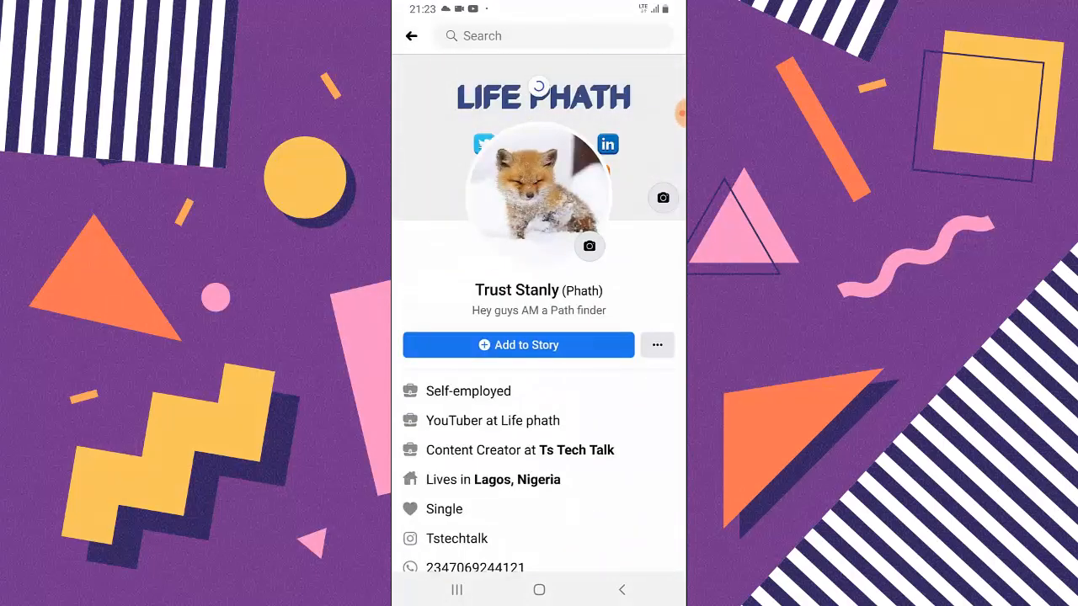
{"action": "scroll", "scroll_direction": "down", "scroll_amount": 3}
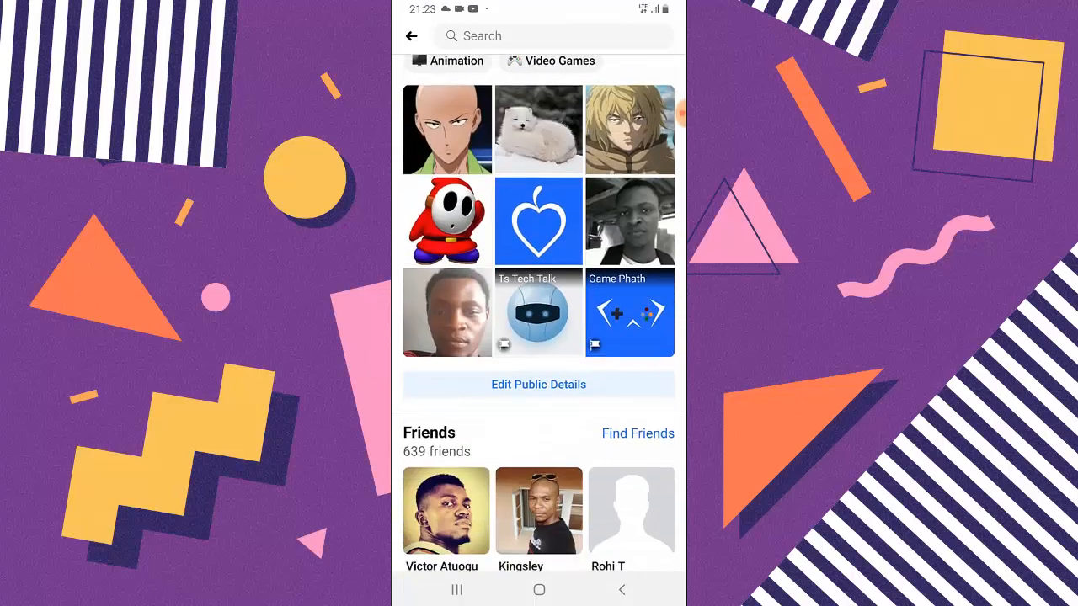
{"action": "scroll", "scroll_direction": "down", "scroll_amount": 3}
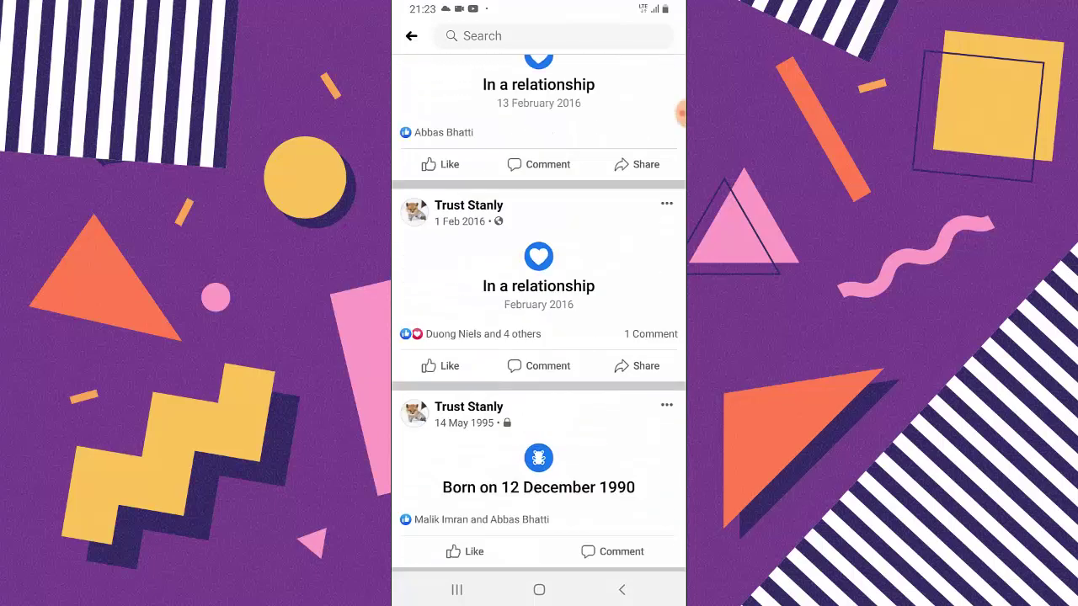
{"action": "scroll", "scroll_direction": "down", "scroll_amount": 3}
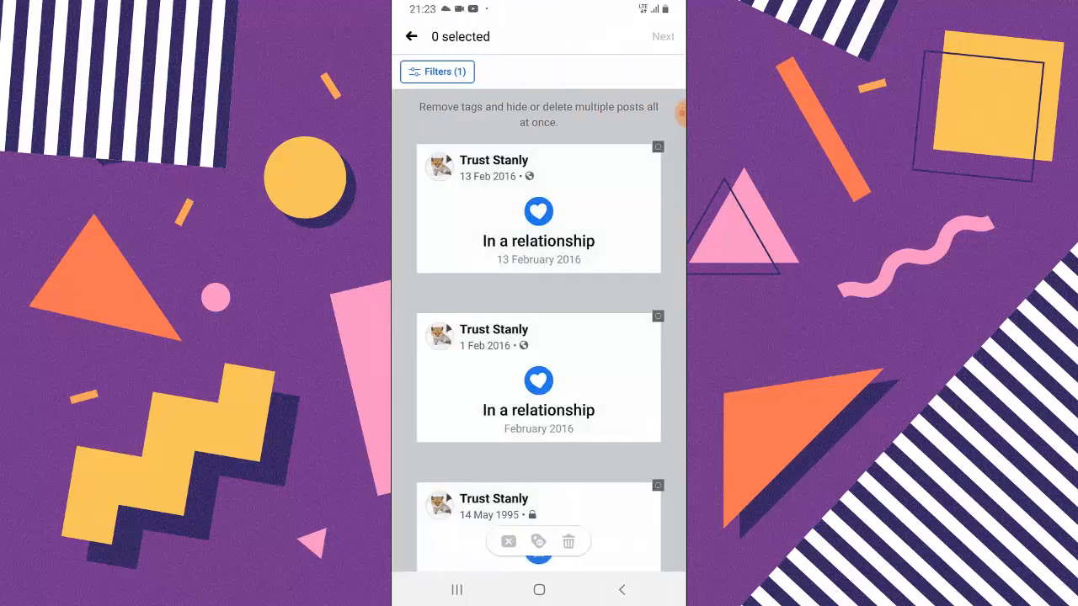
Jump the profile's posts to 1 January 2020 via the Go to date picker, choosing year 2020
{"action": "left_click", "coordinate": [411, 37]}
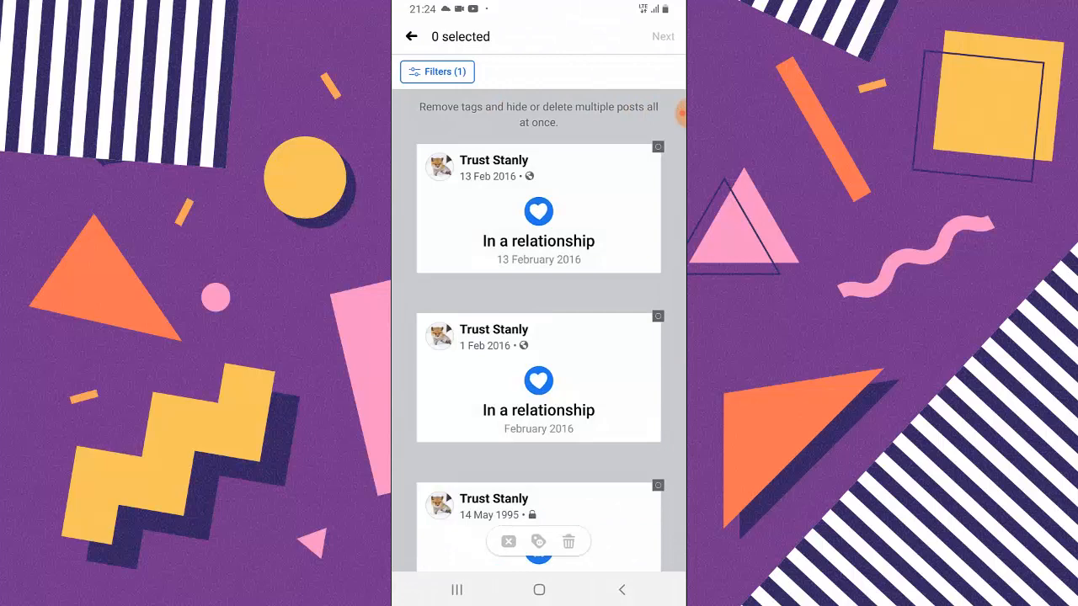
{"action": "left_click", "coordinate": [411, 37]}
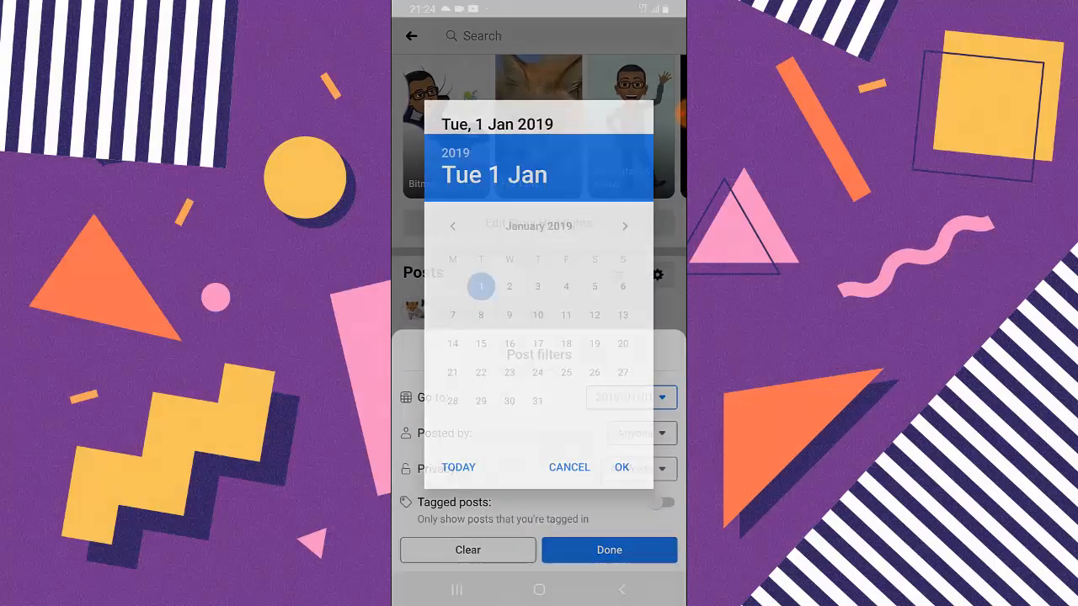
{"action": "left_click", "coordinate": [625, 226]}
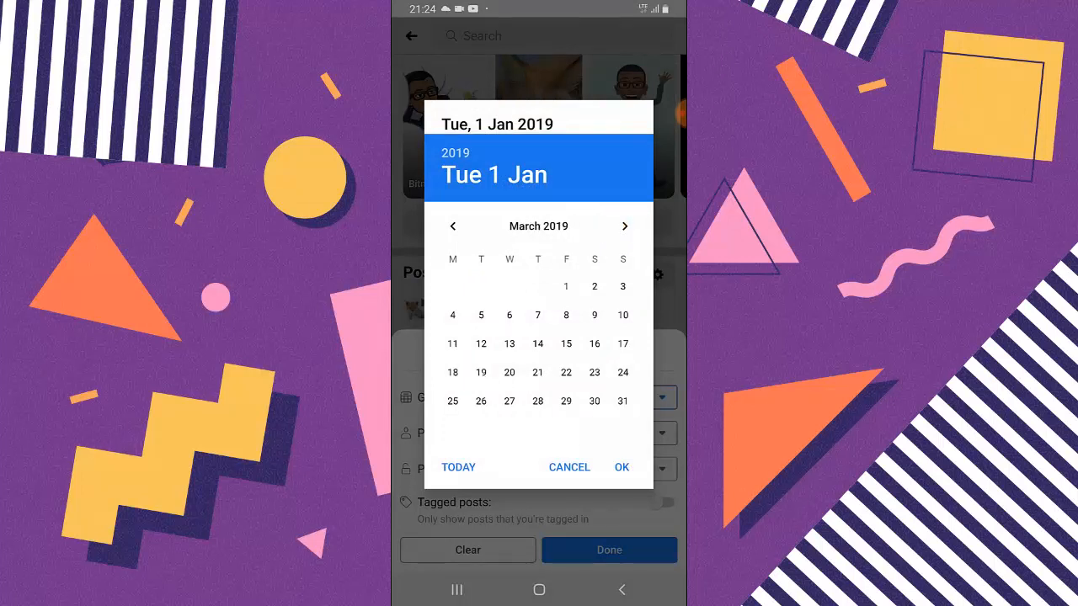
{"action": "left_click", "coordinate": [624, 225]}
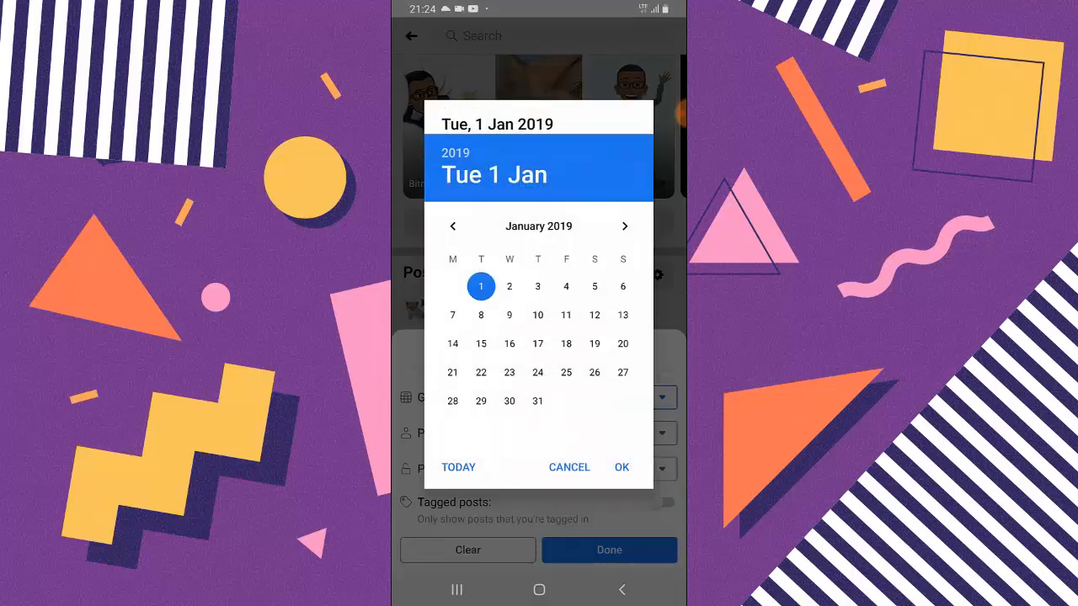
{"action": "left_click", "coordinate": [454, 152]}
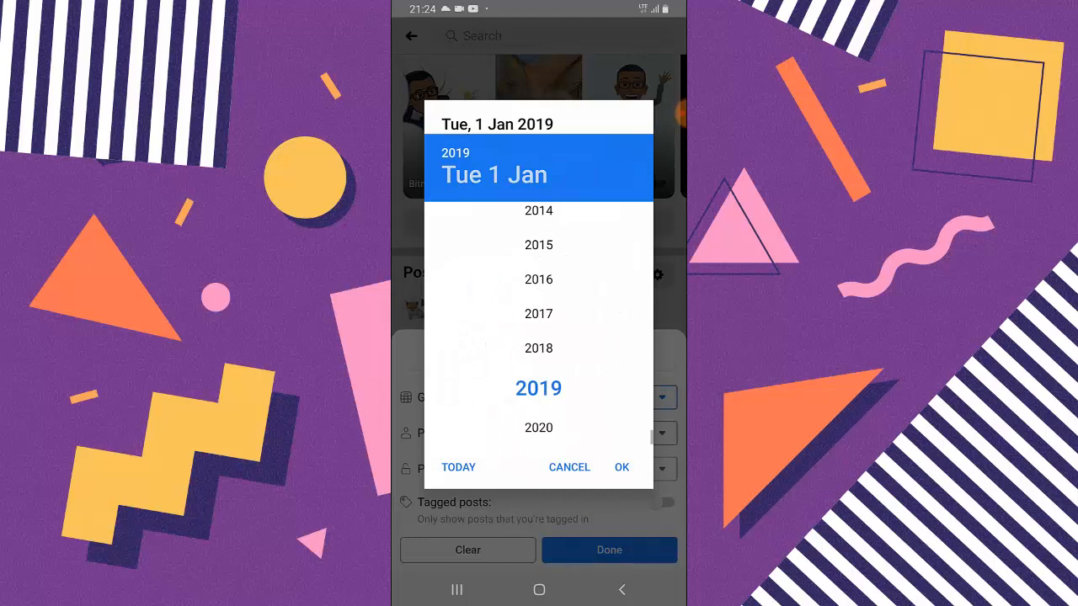
{"action": "left_click", "coordinate": [622, 468]}
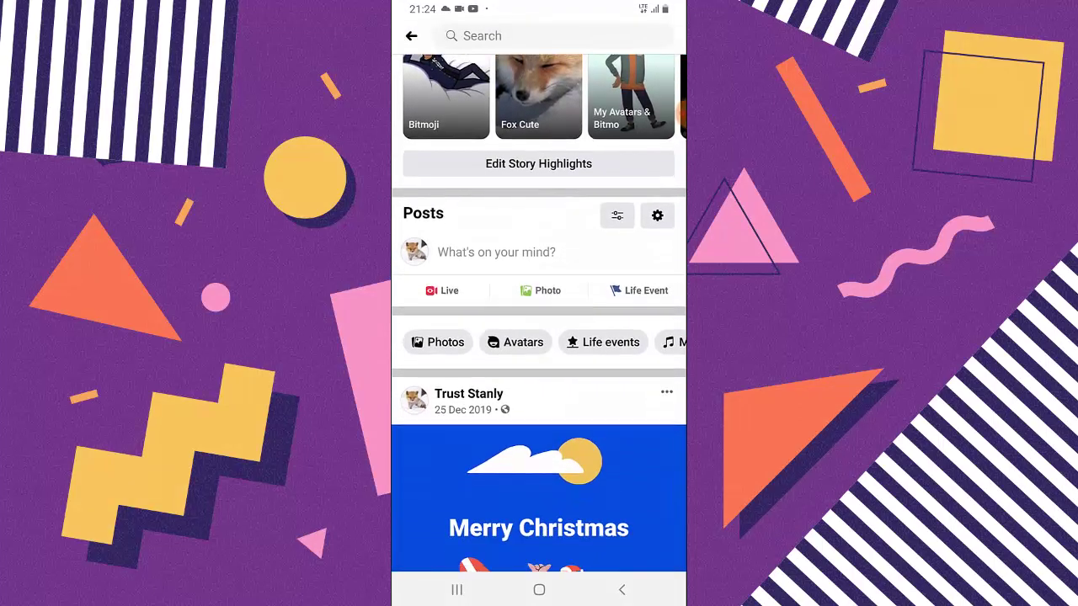
{"action": "scroll", "scroll_direction": "down", "scroll_amount": 3}
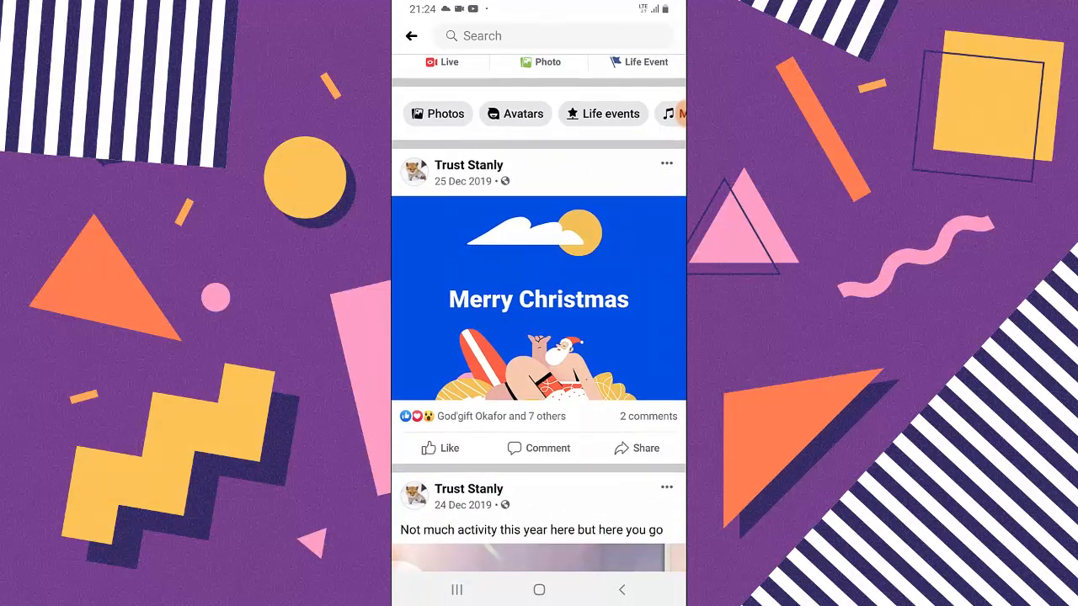
{"action": "scroll", "scroll_direction": "down", "scroll_amount": 3}
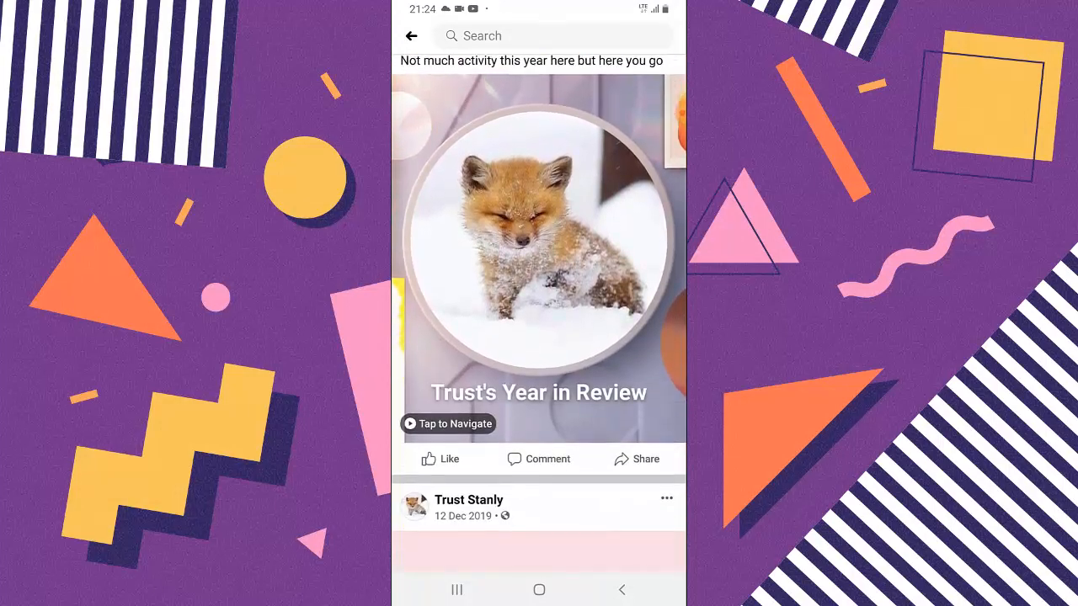
{"action": "scroll", "scroll_direction": "down", "scroll_amount": 3}
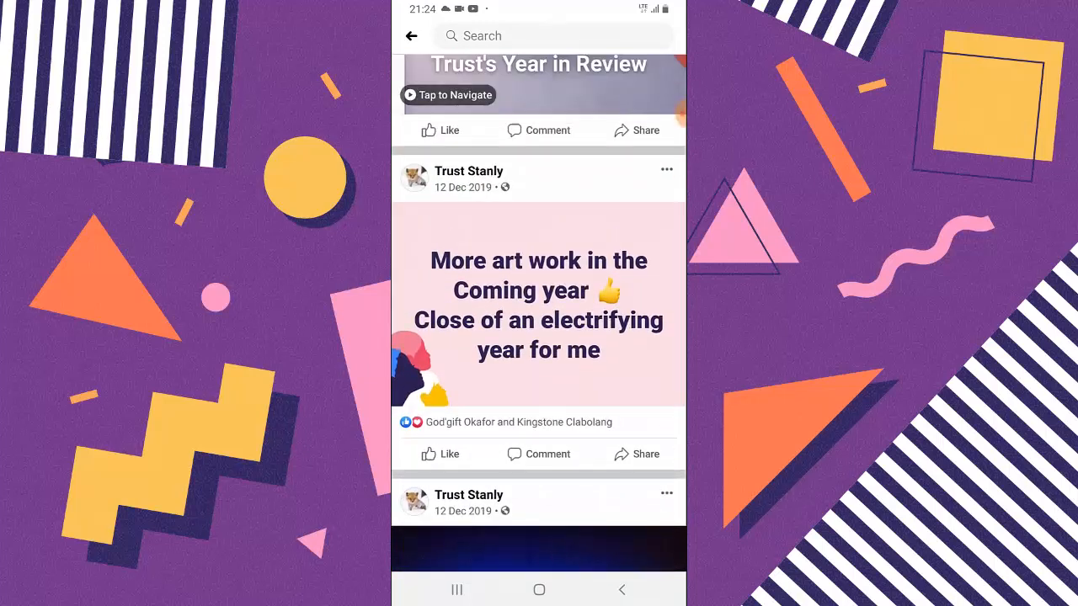
{"action": "scroll", "scroll_direction": "up", "scroll_amount": 3}
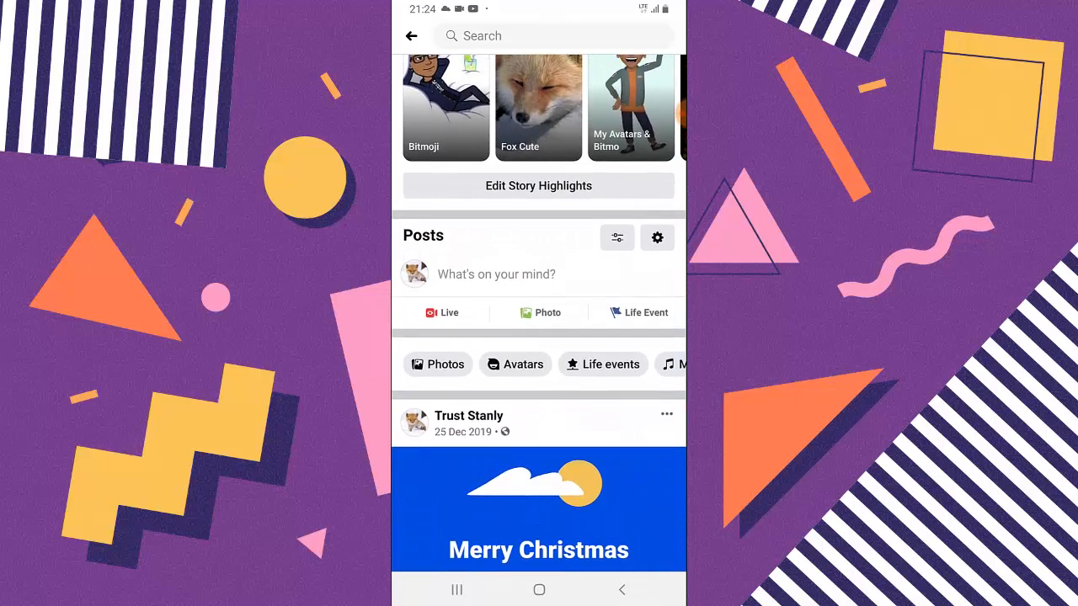
Open the Go to date picker from Post filters and dismiss it without changing the date
{"action": "left_click", "coordinate": [616, 237]}
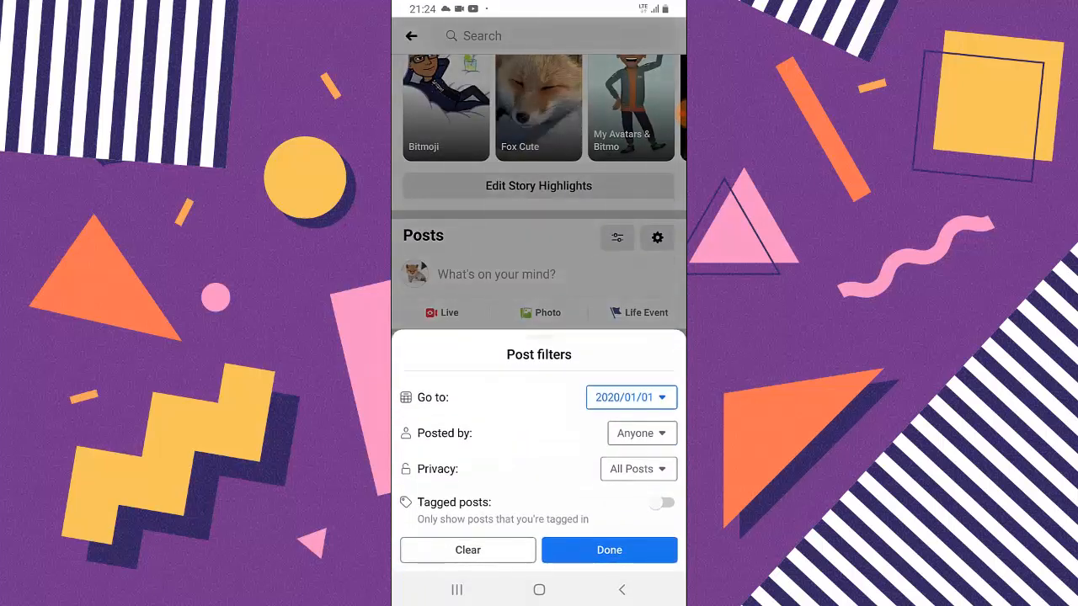
{"action": "left_click", "coordinate": [625, 397]}
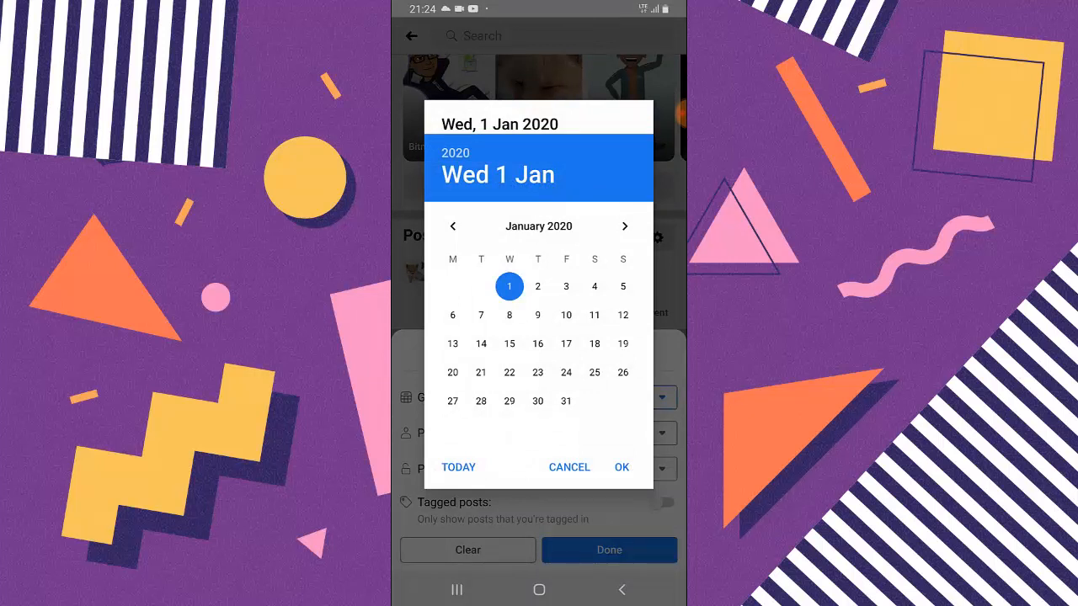
{"action": "left_click", "coordinate": [622, 468]}
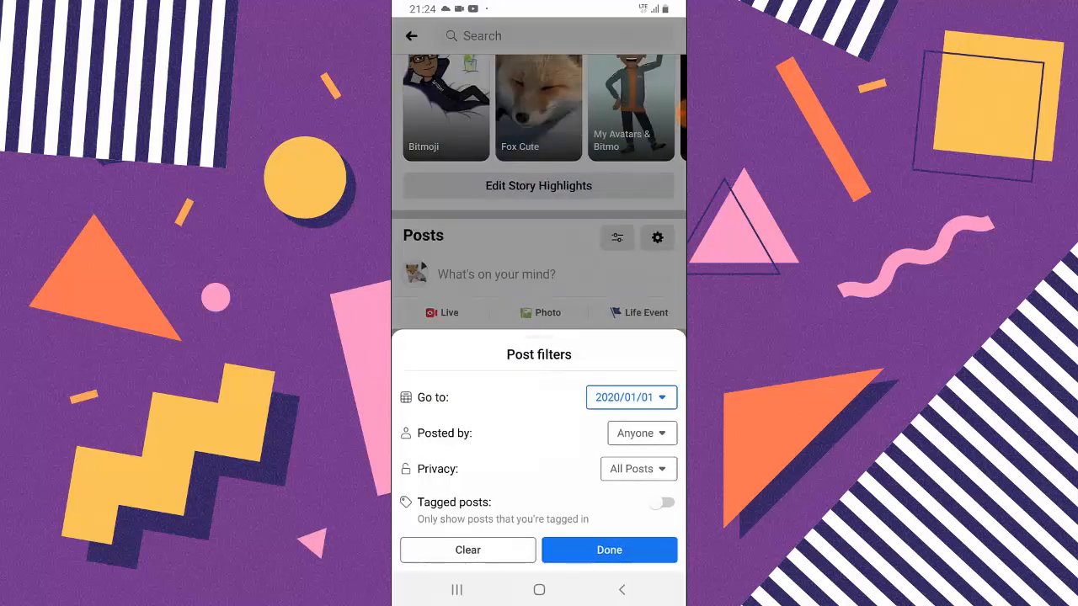
{"action": "left_click", "coordinate": [610, 549]}
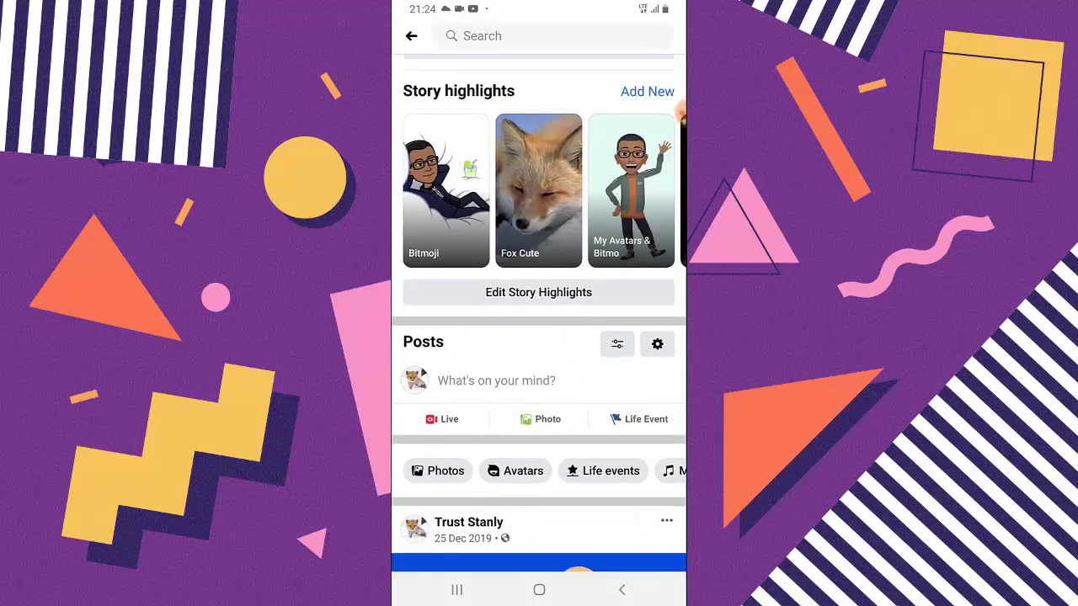
Reopen the date picker and reset the jump-to date to Today so newest posts lead
{"action": "left_click", "coordinate": [616, 344]}
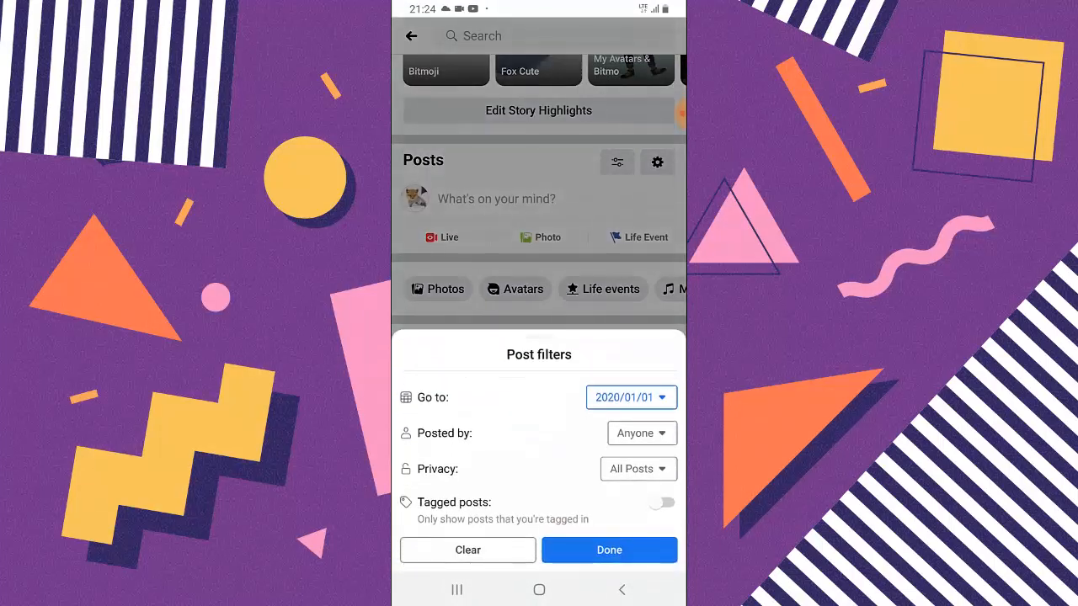
{"action": "left_click", "coordinate": [630, 397]}
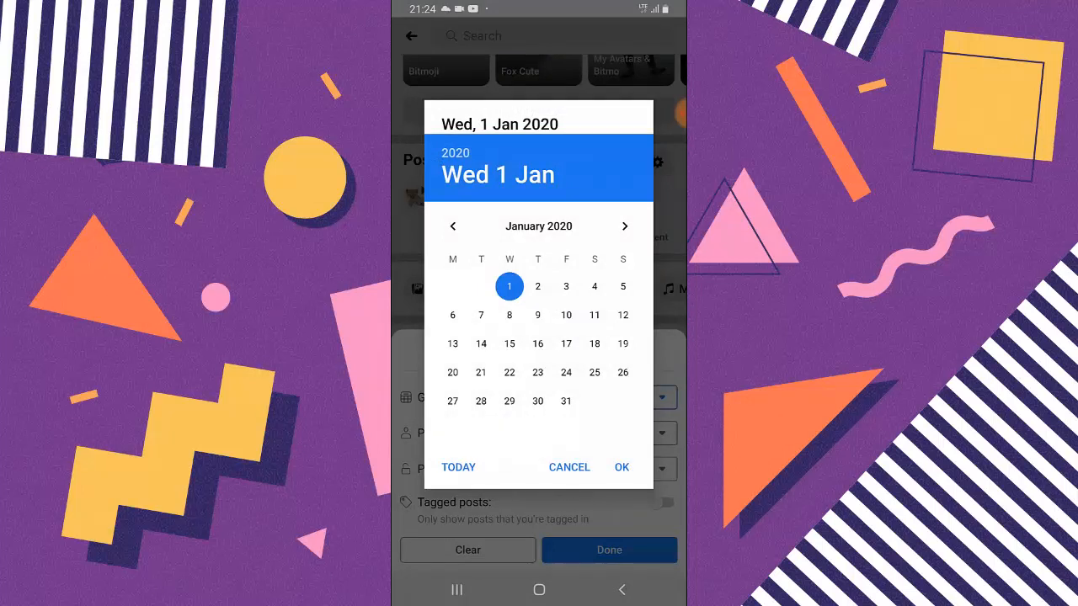
{"action": "left_click", "coordinate": [569, 468]}
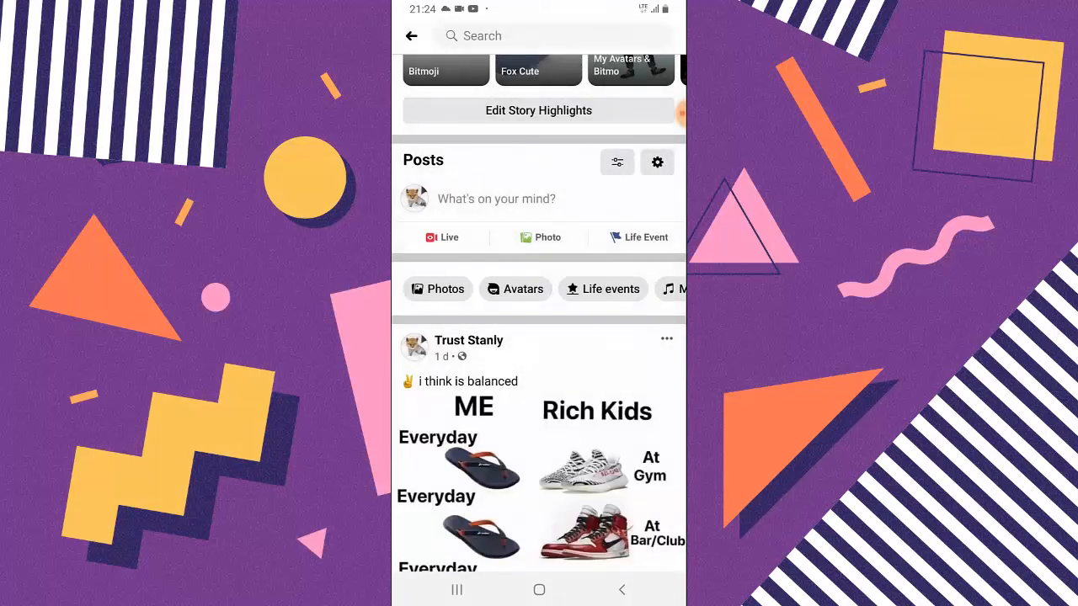
{"action": "scroll", "scroll_direction": "down", "scroll_amount": 3}
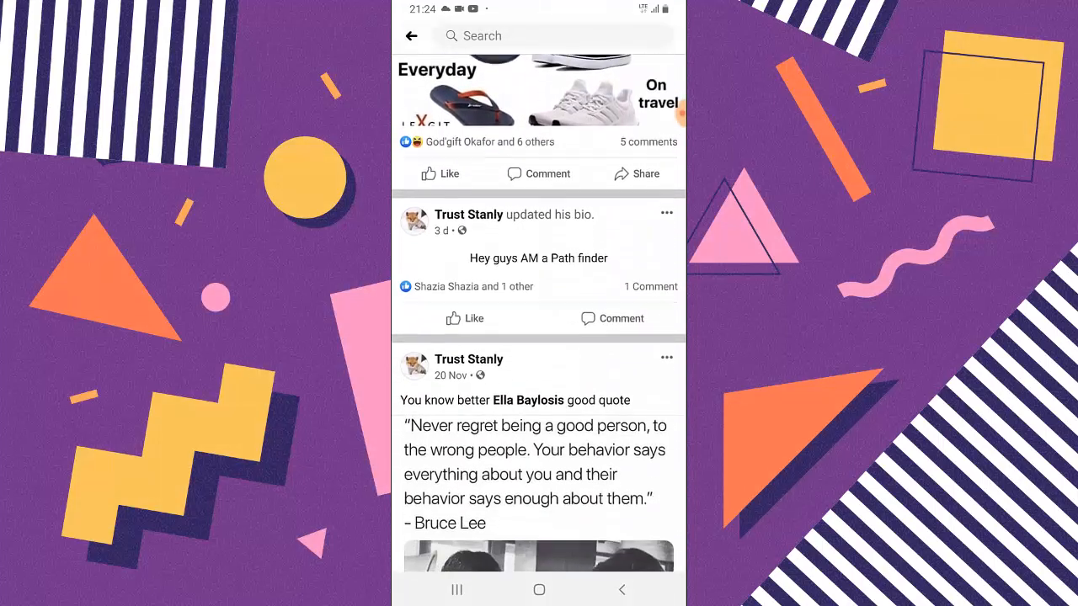
{"action": "scroll", "scroll_direction": "down", "scroll_amount": 3}
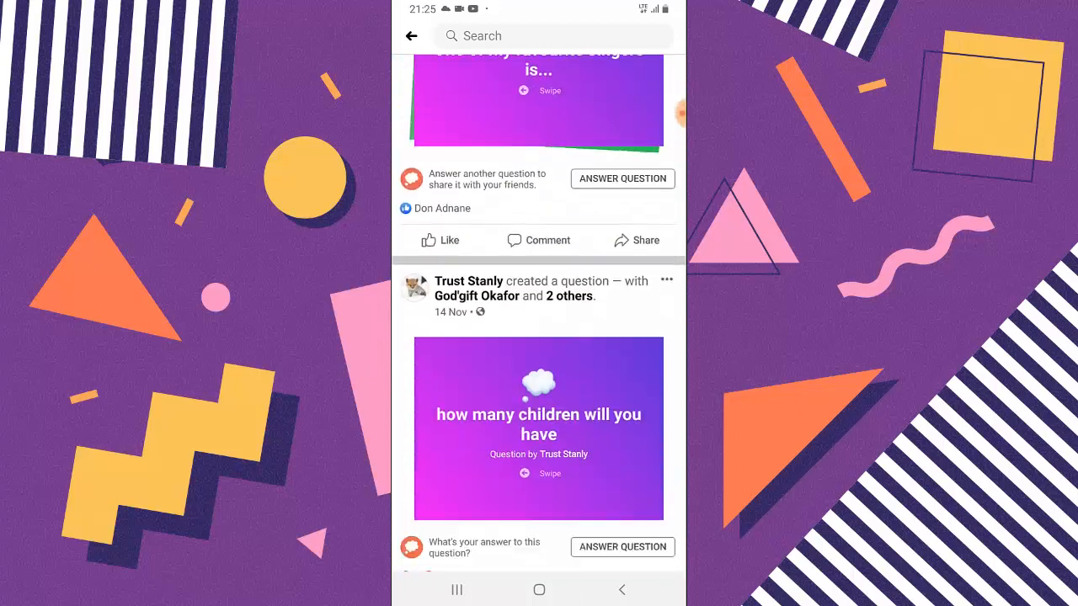
{"action": "scroll", "scroll_direction": "down", "scroll_amount": 3}
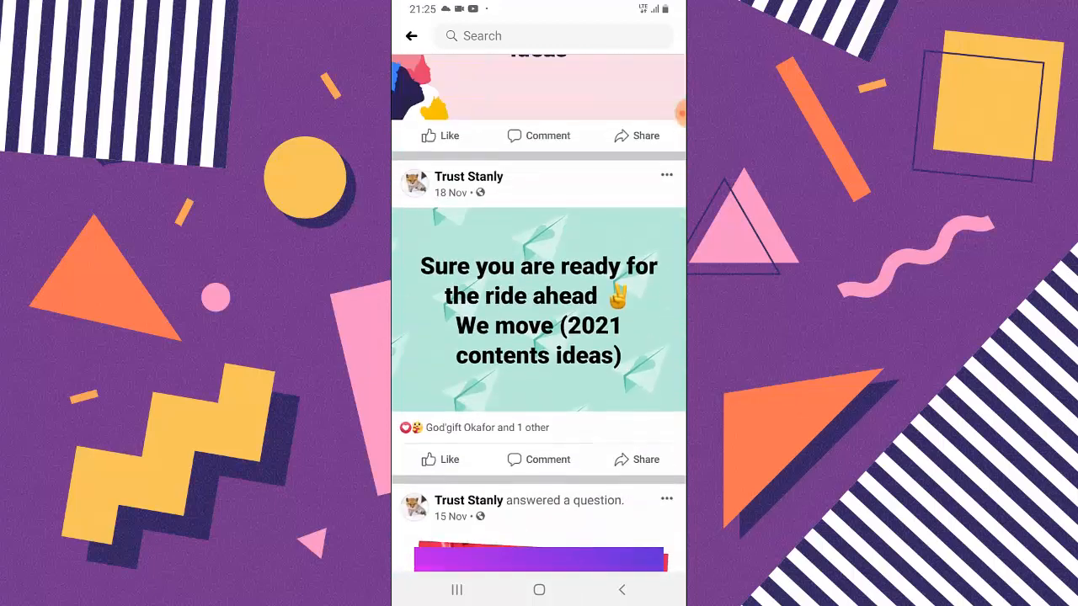
{"action": "scroll", "scroll_direction": "up", "scroll_amount": 3}
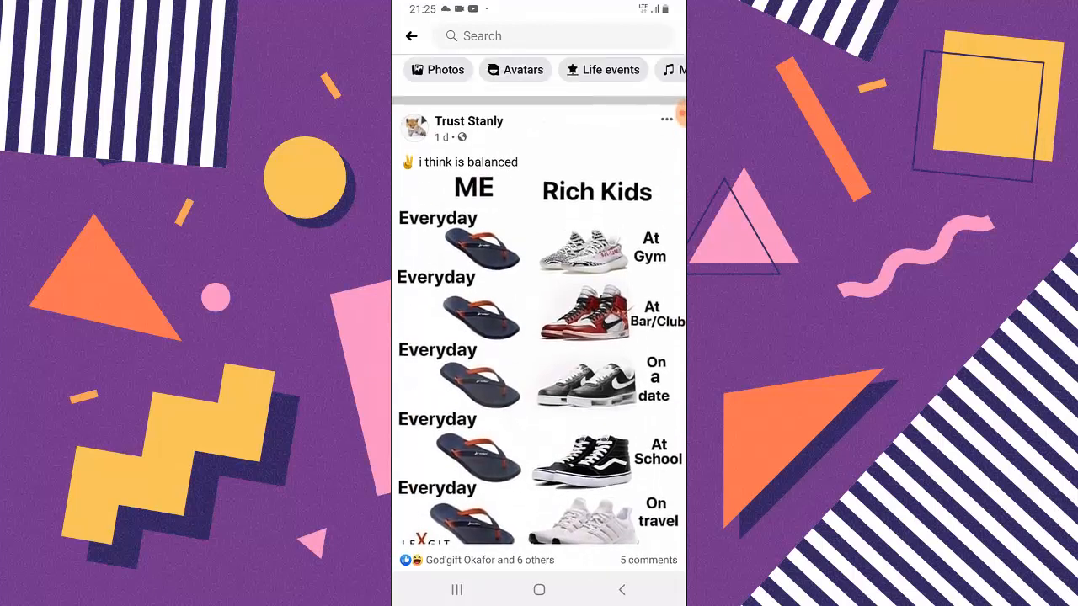